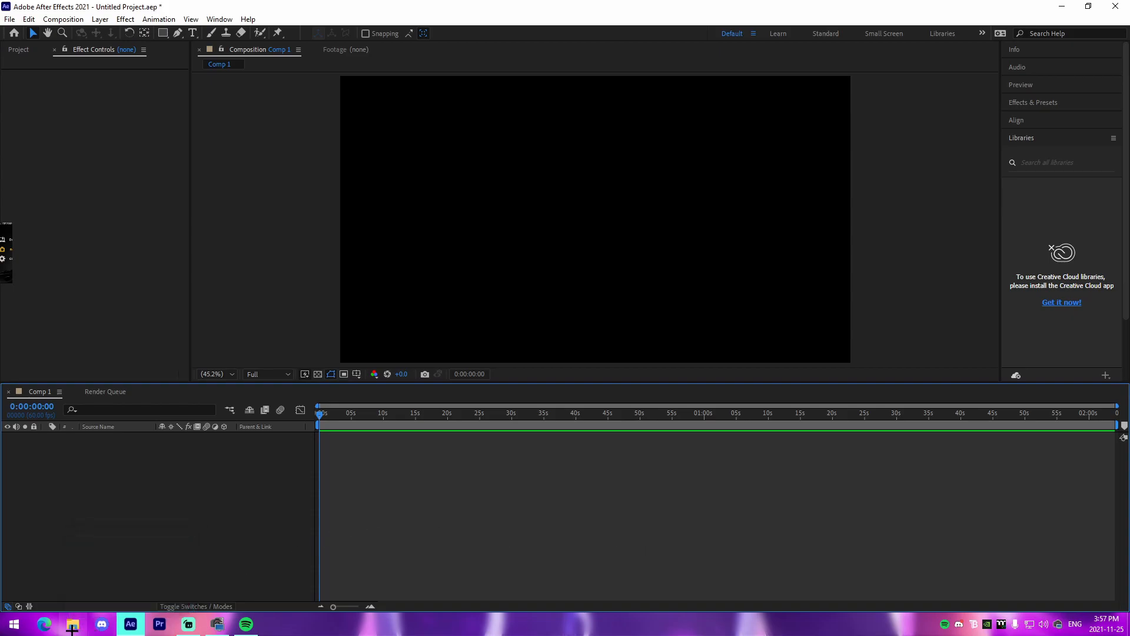
- Open File Explorer from the taskbar over the empty Comp 1
{"action": "left_click", "coordinate": [72, 623]}
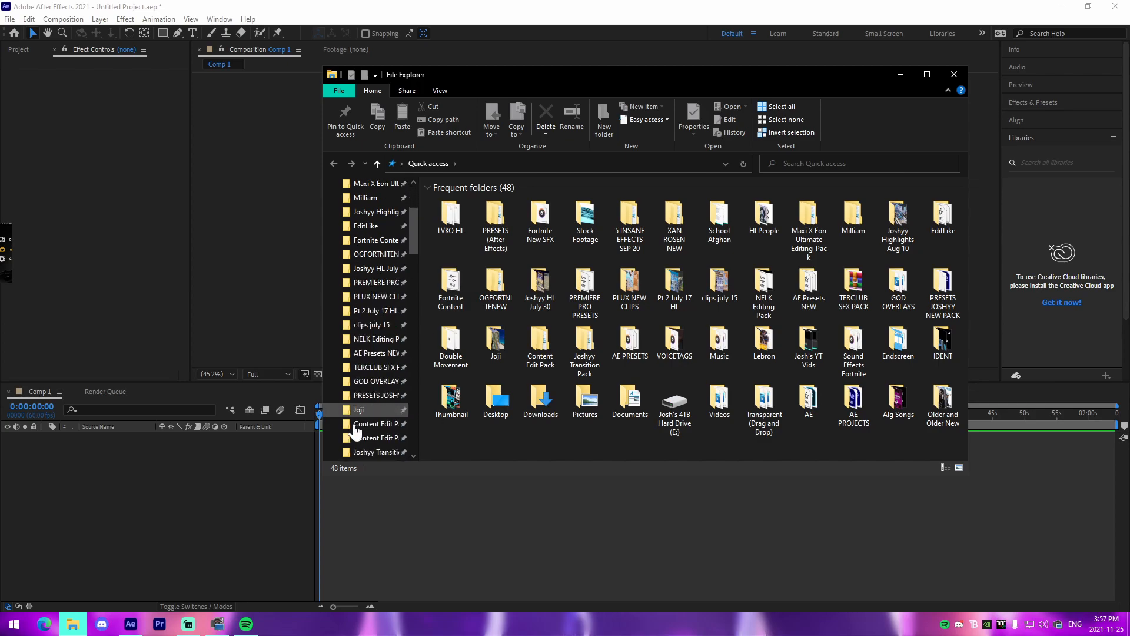
- Browse to Documents > 2021_05_01 and drag in MVI_0229.MOV and the Ends of the Earth MP3
{"action": "double_click", "coordinate": [374, 452]}
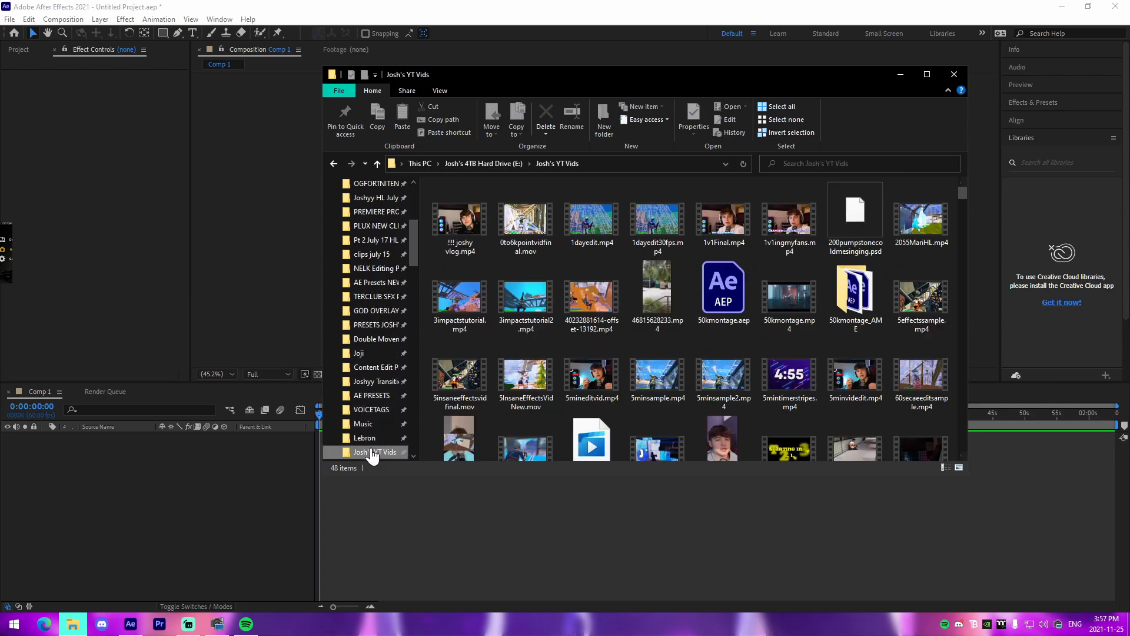
{"action": "left_click", "coordinate": [591, 295]}
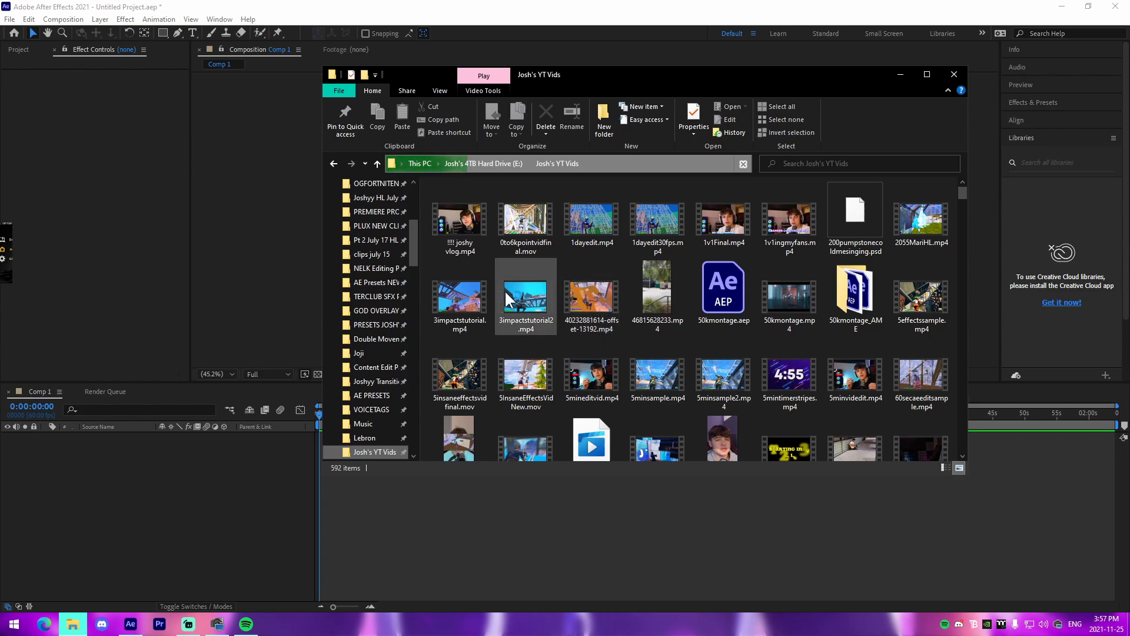
{"action": "scroll", "scroll_direction": "down", "scroll_amount": 3}
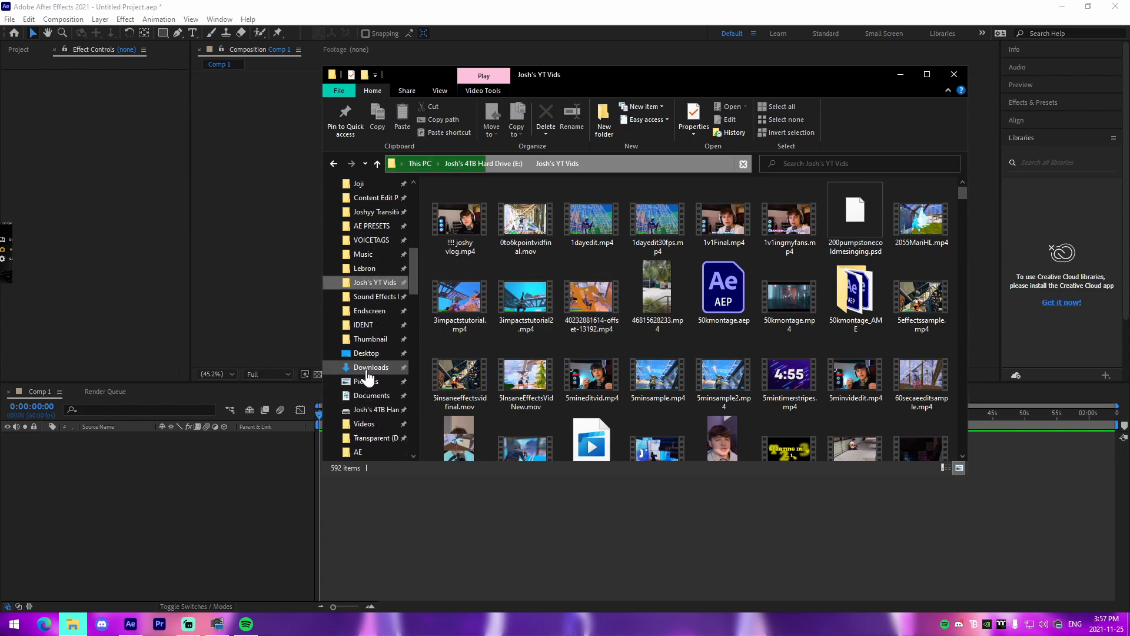
{"action": "left_click", "coordinate": [372, 395]}
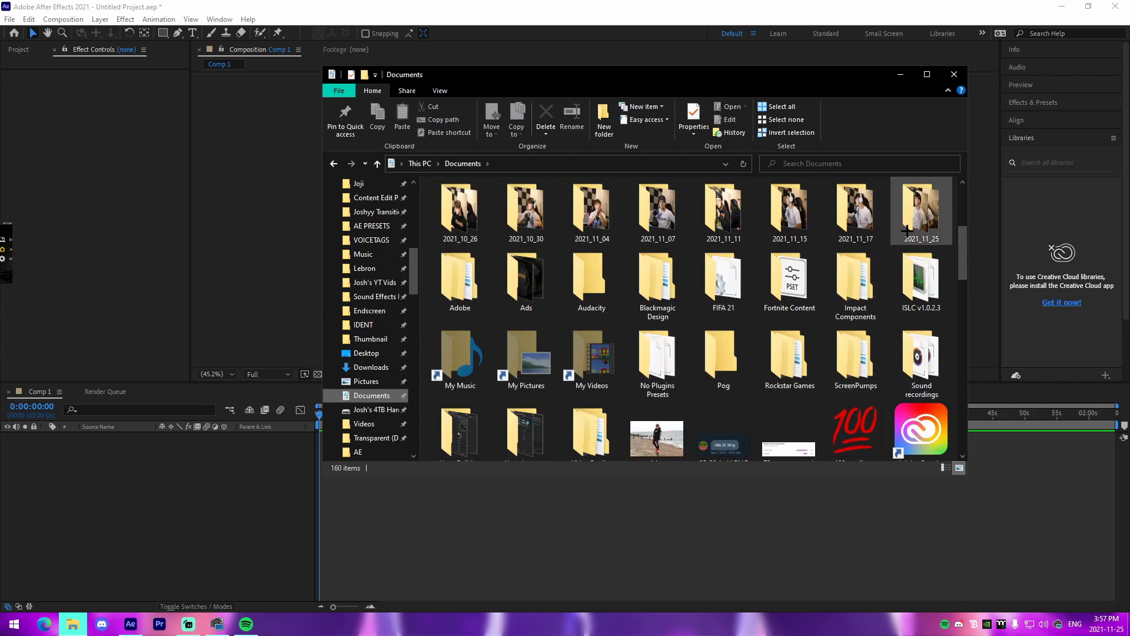
{"action": "double_click", "coordinate": [921, 210]}
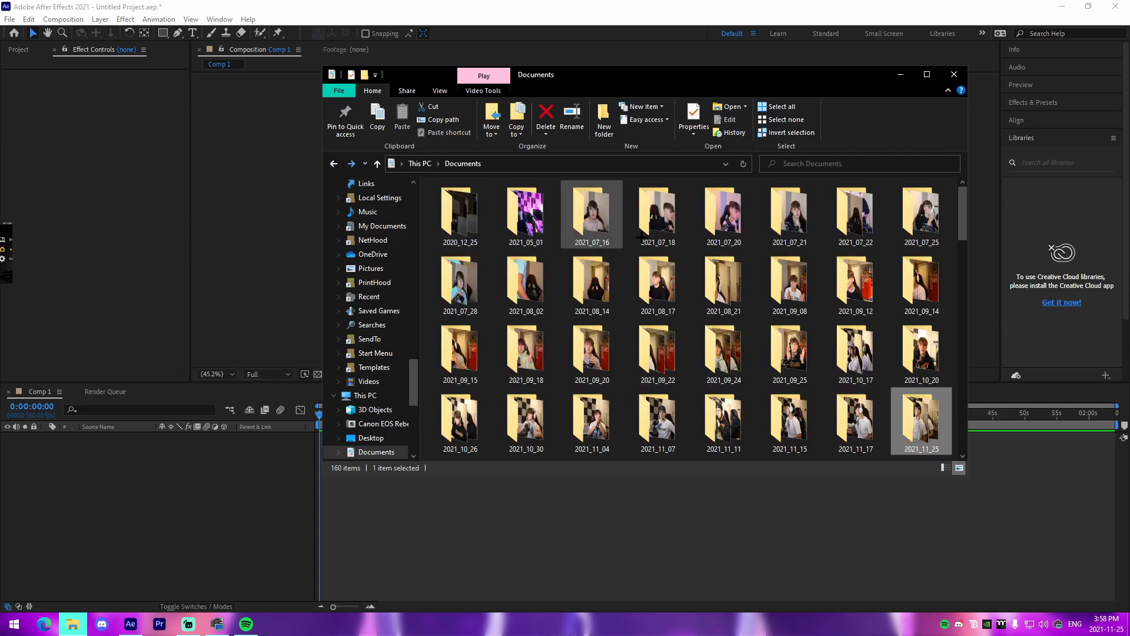
{"action": "left_click", "coordinate": [723, 353]}
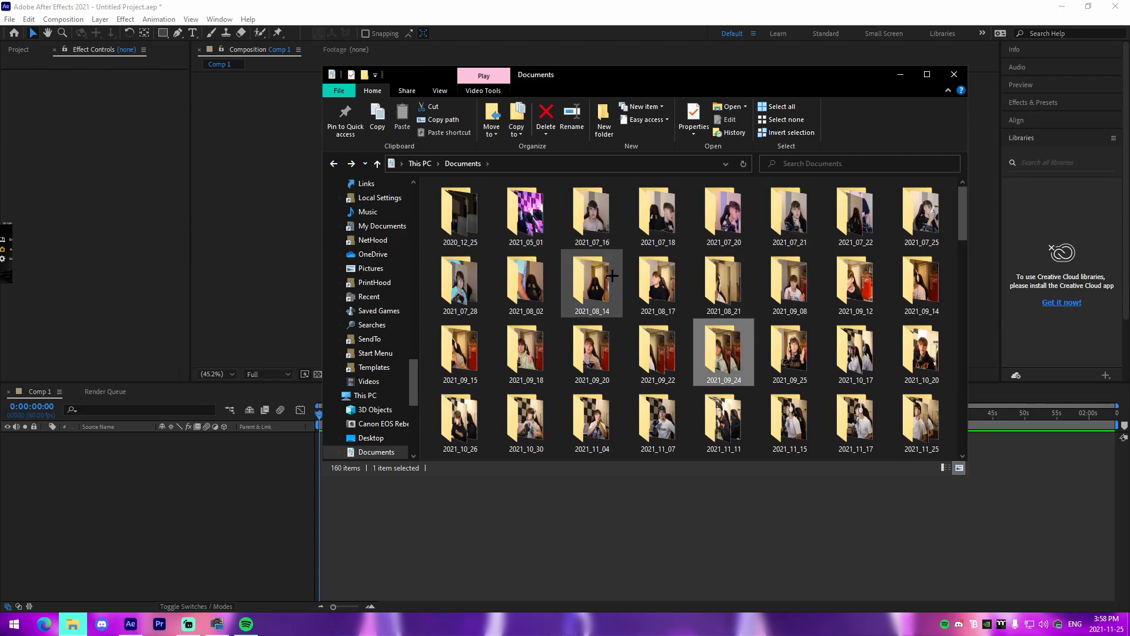
{"action": "double_click", "coordinate": [526, 213]}
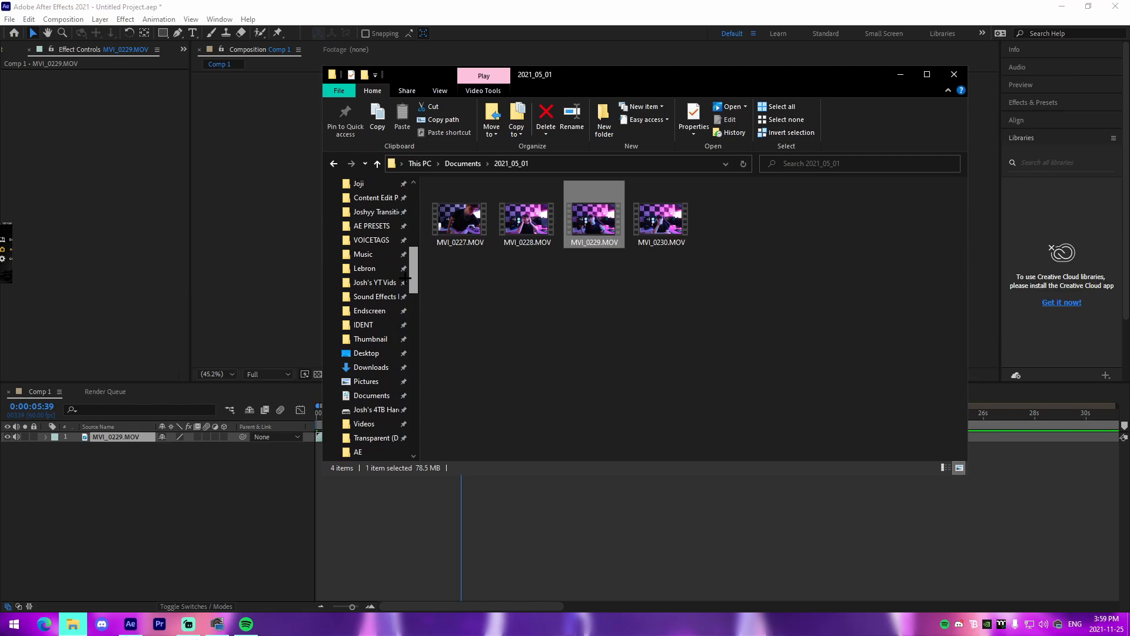
{"action": "left_click", "coordinate": [364, 254]}
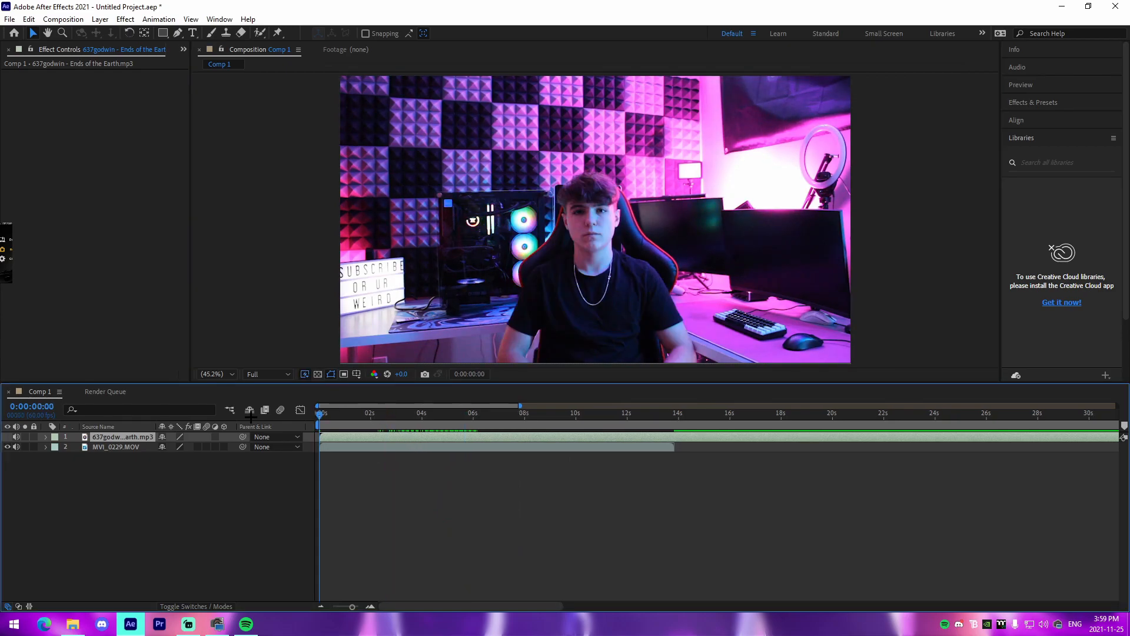
- Twirl open the Ends of the Earth layer's Audio > Waveform and scrub later into the song
{"action": "left_click", "coordinate": [45, 436]}
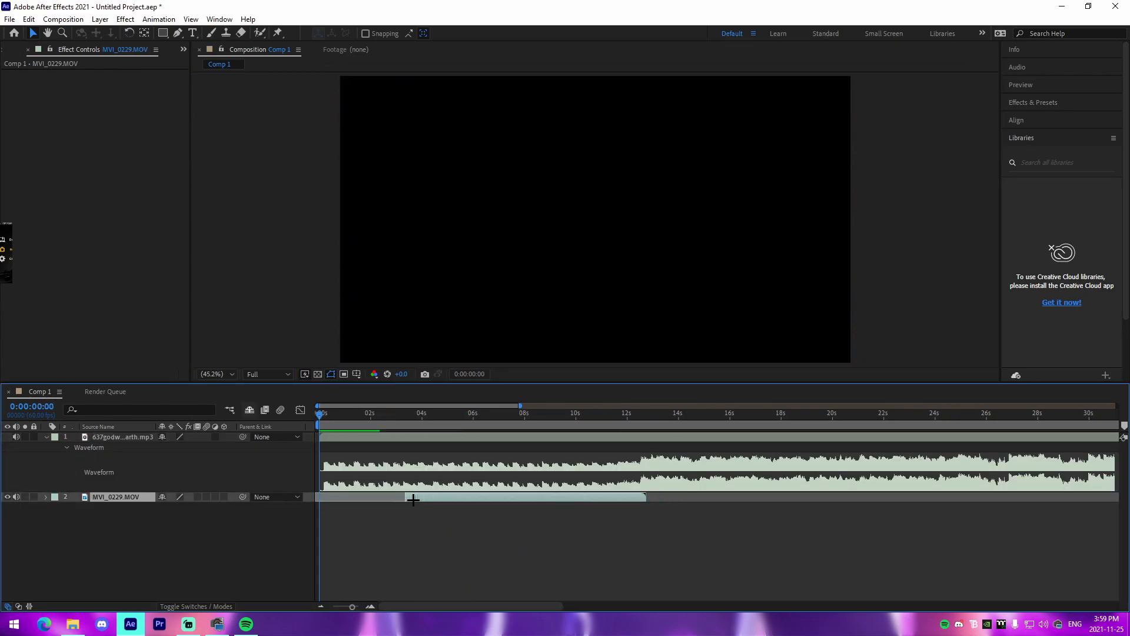
{"action": "left_click", "coordinate": [123, 437]}
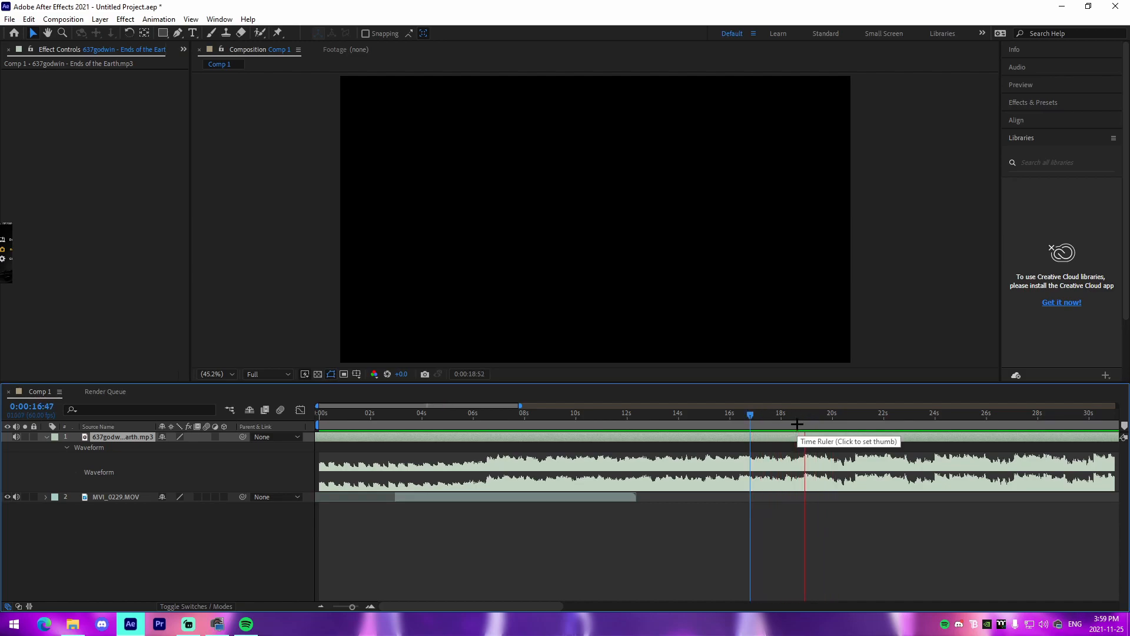
{"action": "left_click", "coordinate": [802, 413]}
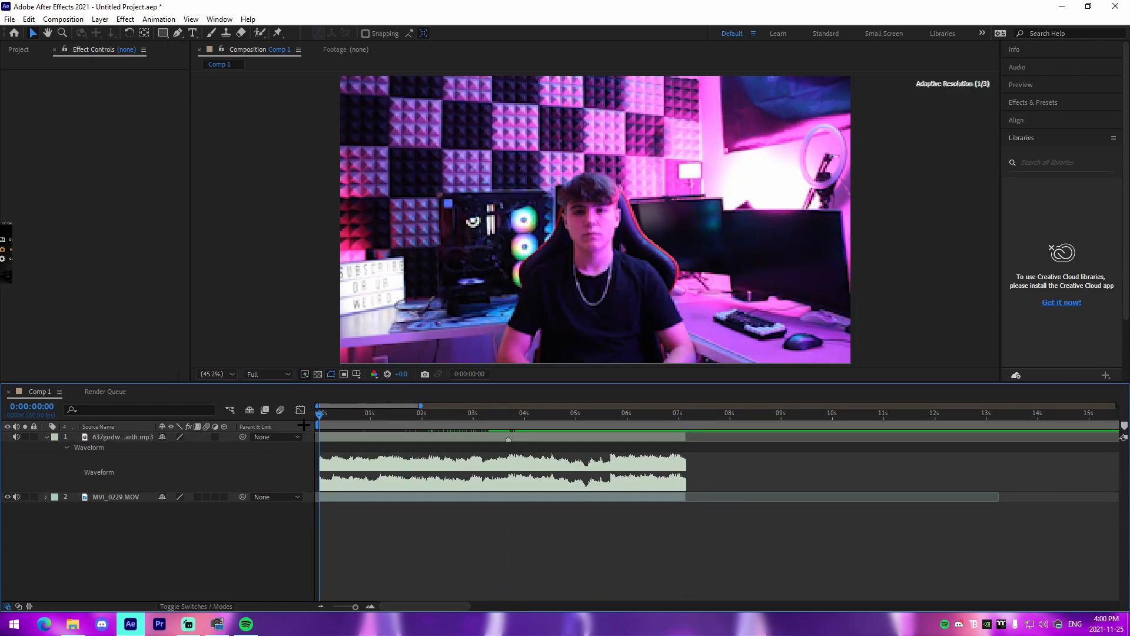
- Mark the beat drop at 0:00:03:41 and add a short adjustment layer starting there
{"action": "left_click", "coordinate": [366, 413]}
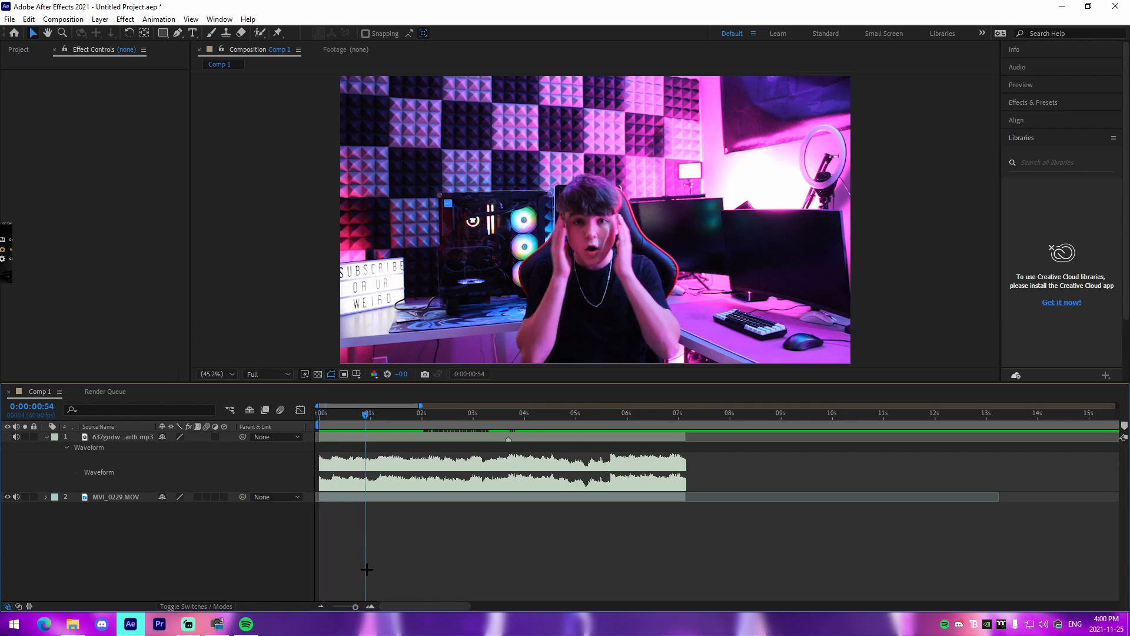
{"action": "mouse_move", "coordinate": [452, 511]}
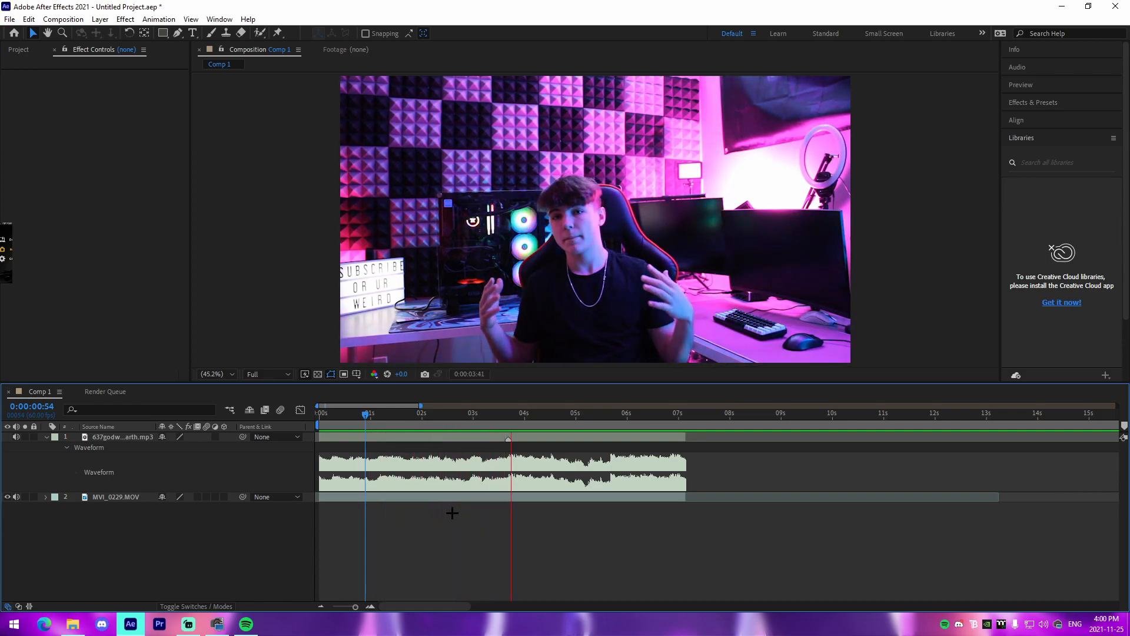
{"action": "left_click", "coordinate": [572, 413]}
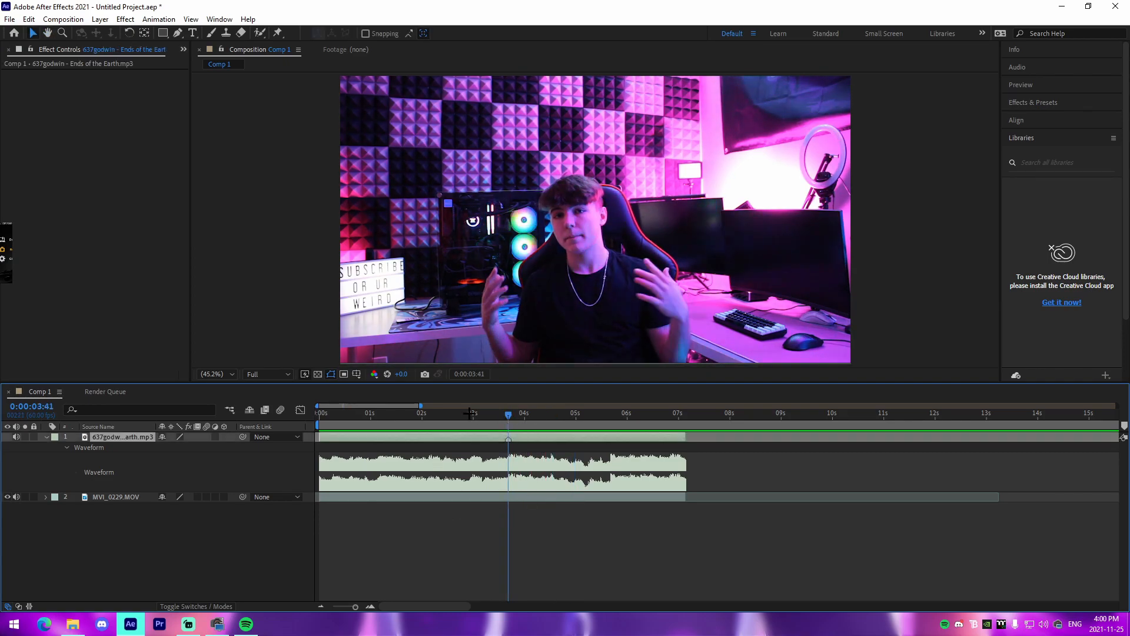
{"action": "left_click", "coordinate": [115, 497]}
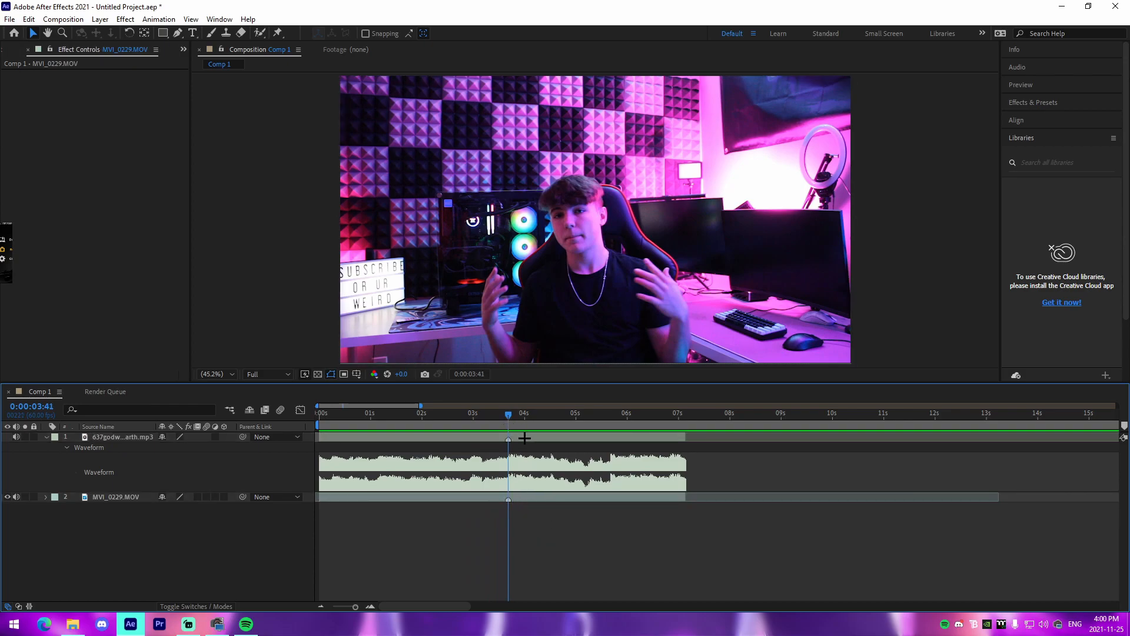
{"action": "left_click", "coordinate": [99, 19]}
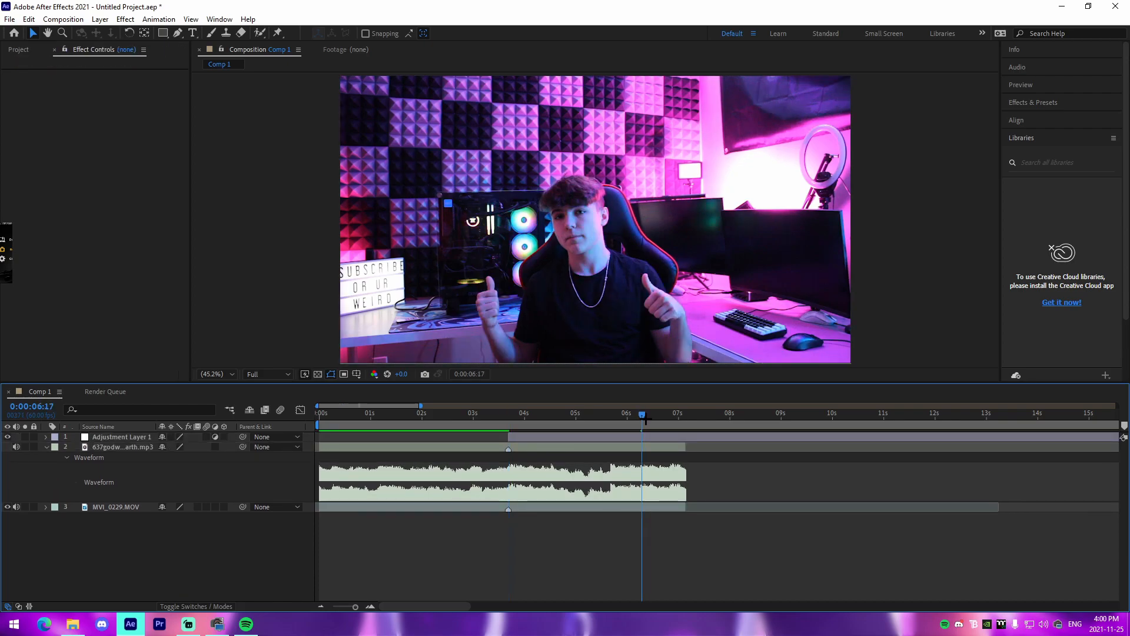
{"action": "left_click", "coordinate": [508, 414]}
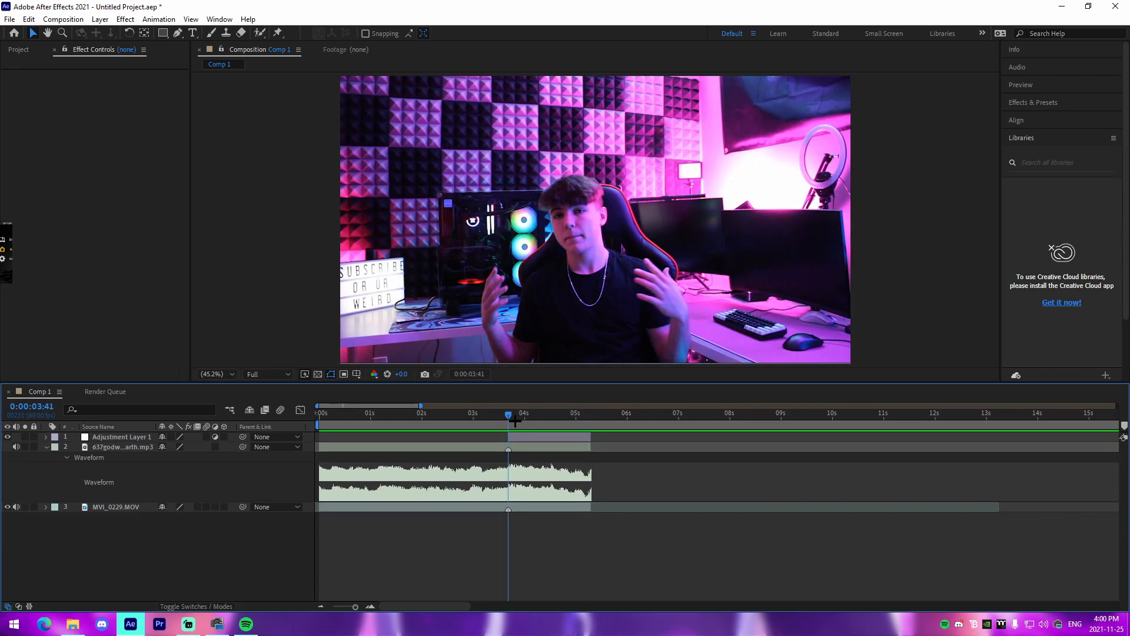
- Apply the JoshyyImpactContent.ffx animation preset to Adjustment Layer 1
{"action": "left_click", "coordinate": [516, 428]}
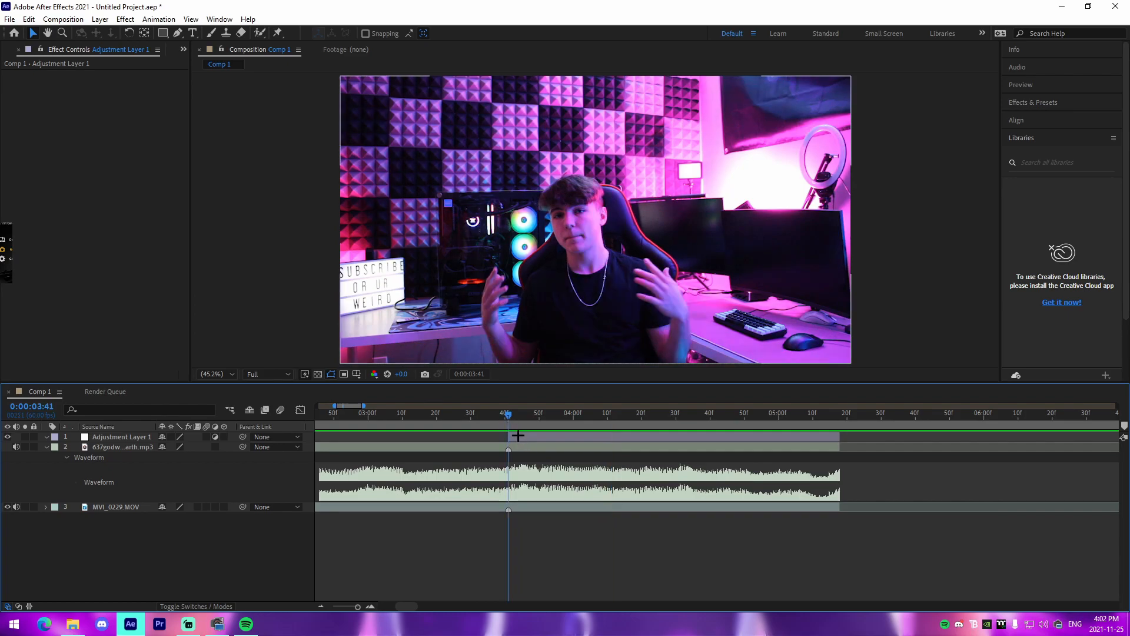
{"action": "left_click", "coordinate": [158, 19]}
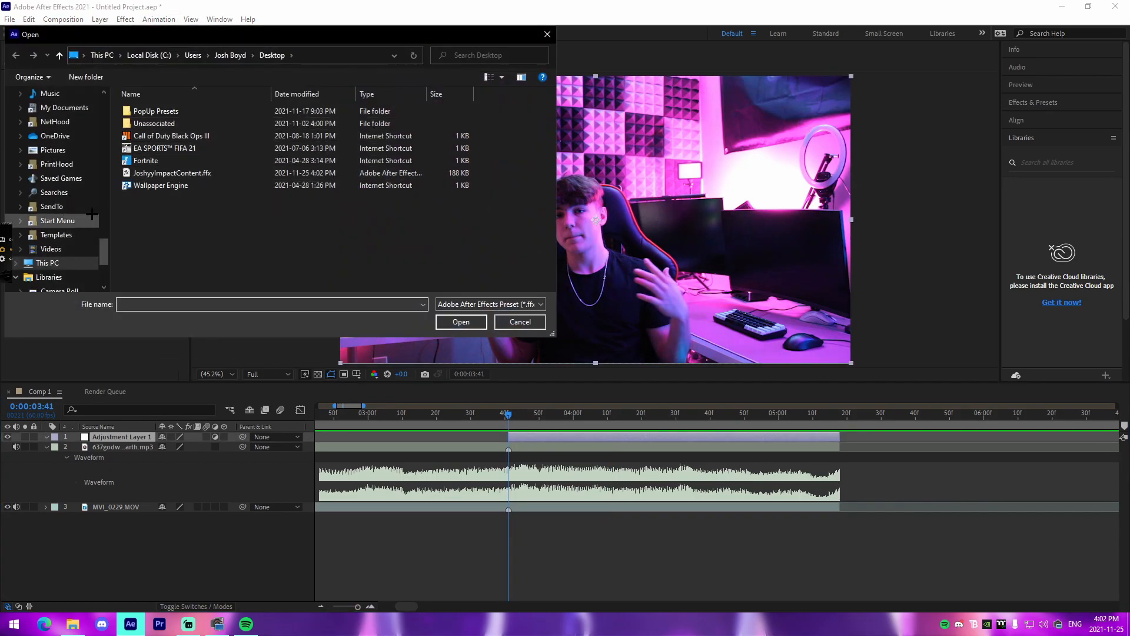
{"action": "left_click", "coordinate": [519, 322]}
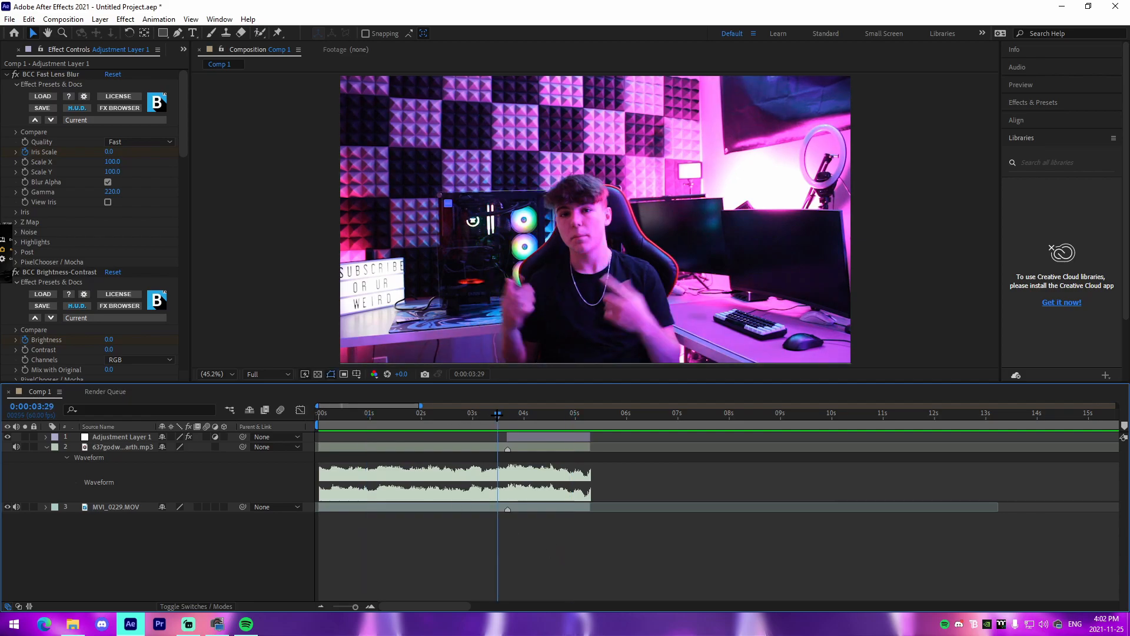
- Scrub across the beat drop to preview the impact blur and shake
{"action": "left_click", "coordinate": [511, 430]}
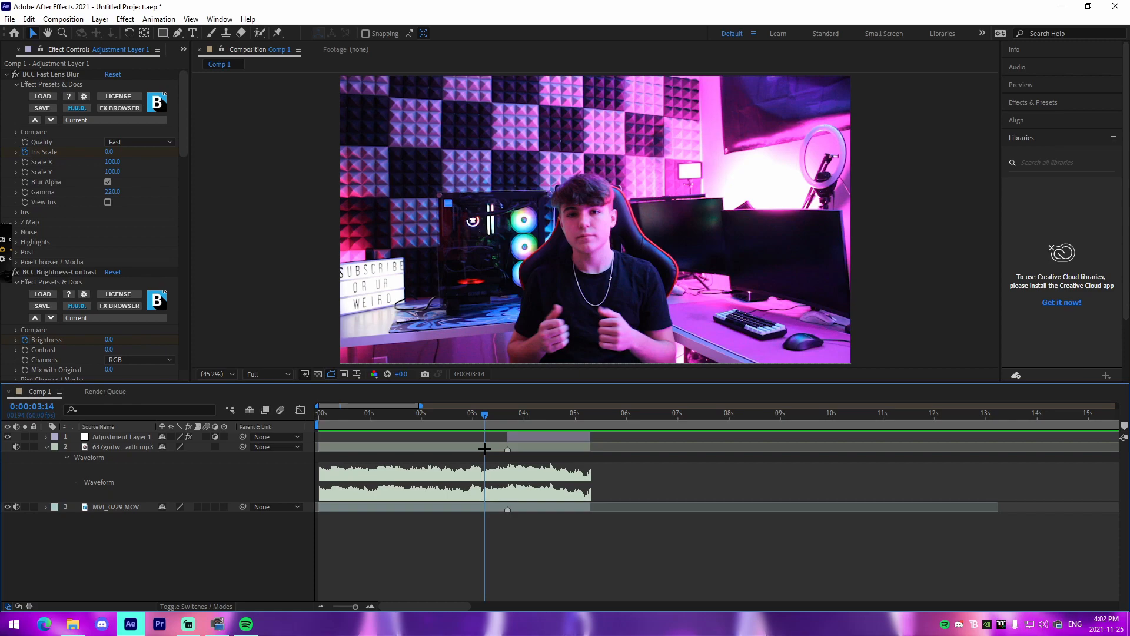
{"action": "mouse_move", "coordinate": [534, 489]}
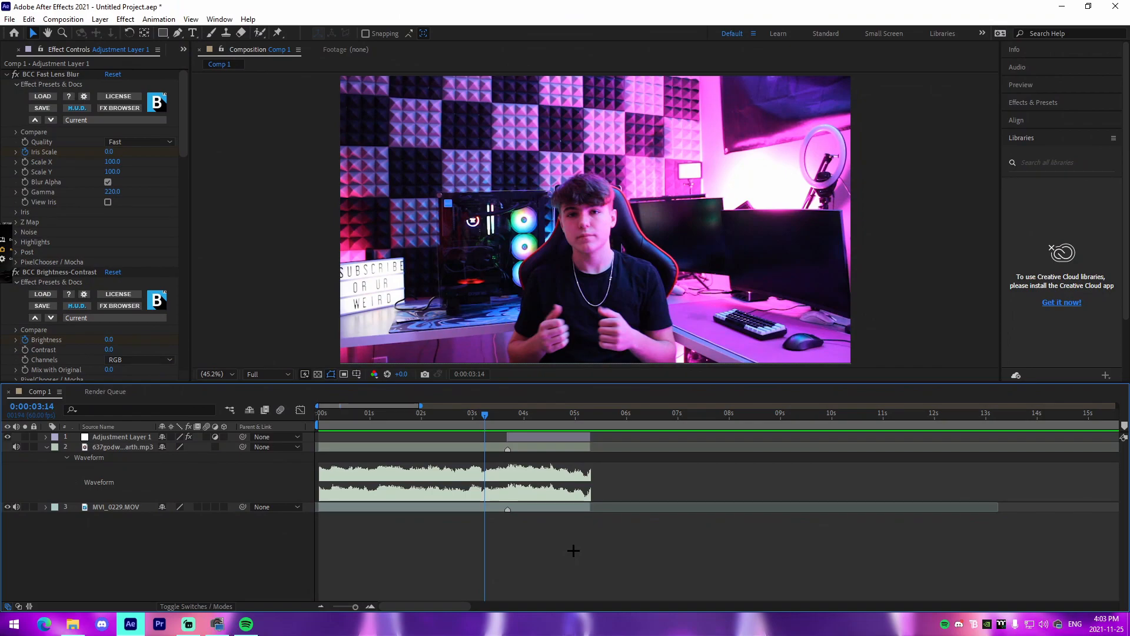
{"action": "mouse_move", "coordinate": [471, 447]}
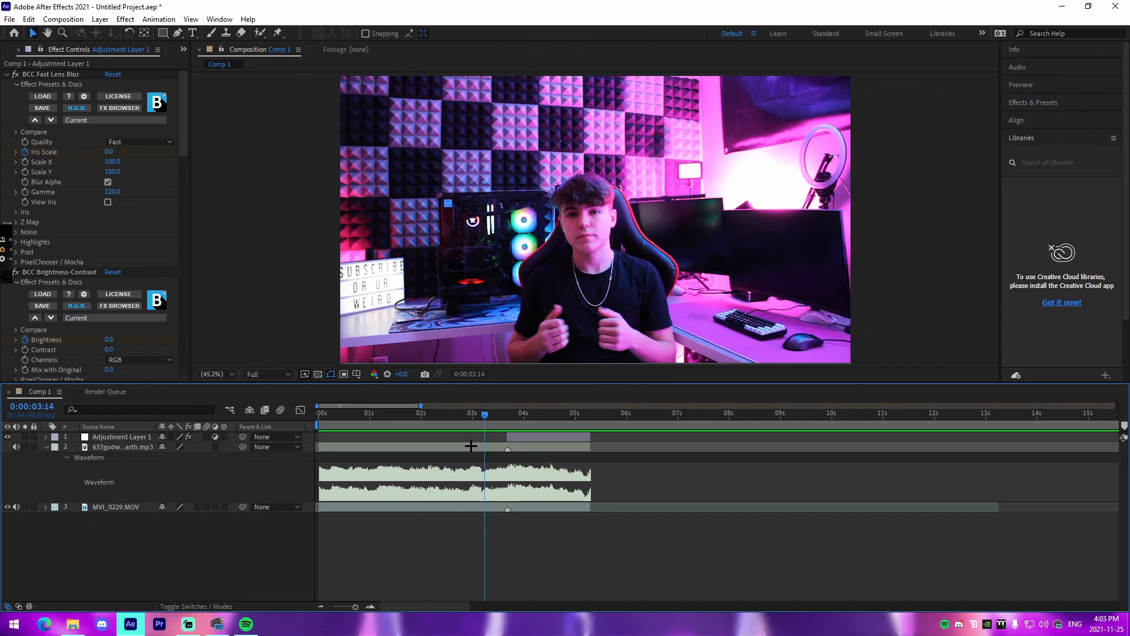
{"action": "left_click", "coordinate": [526, 413]}
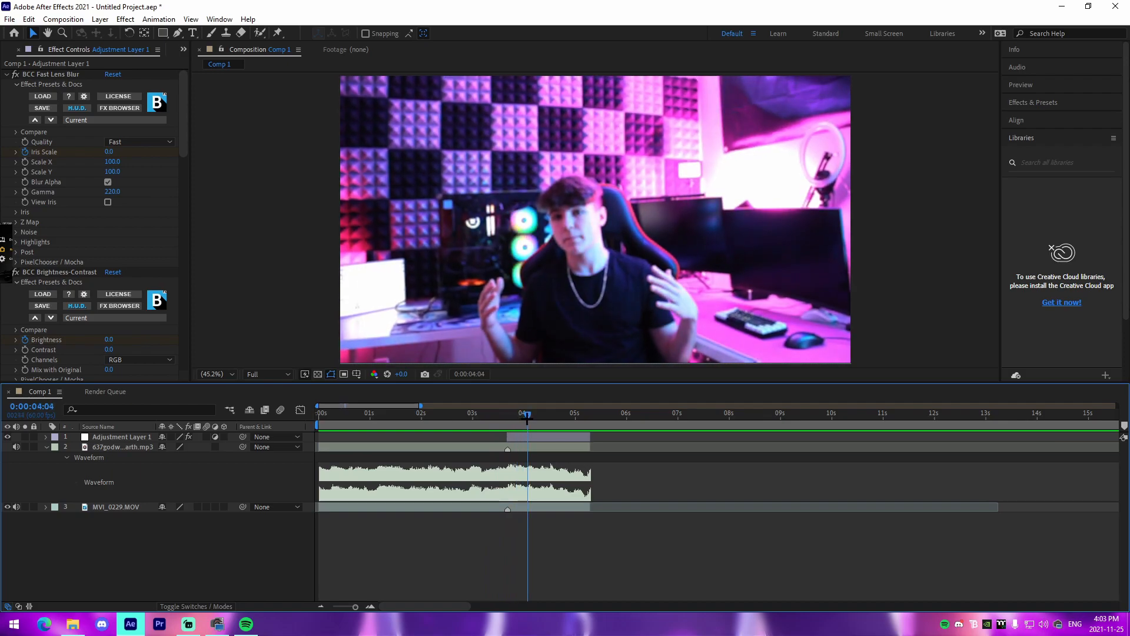
{"action": "left_click", "coordinate": [521, 413]}
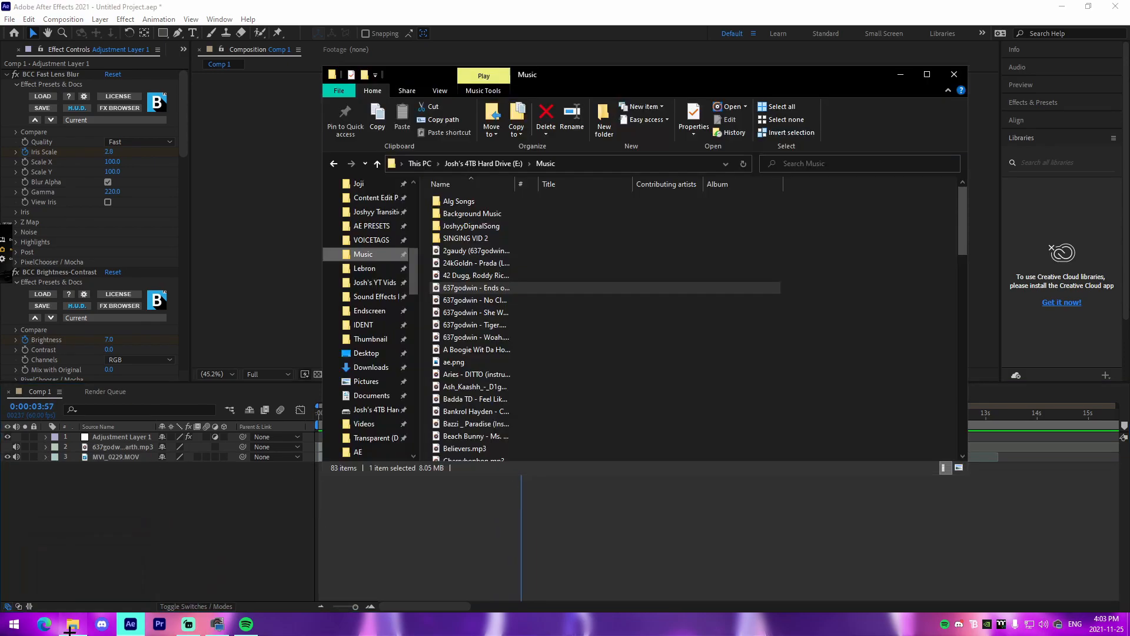
- Find MVI_0232.MOV in File Explorer and drag it into Comp 1 as the top layer
{"action": "left_click", "coordinate": [371, 367]}
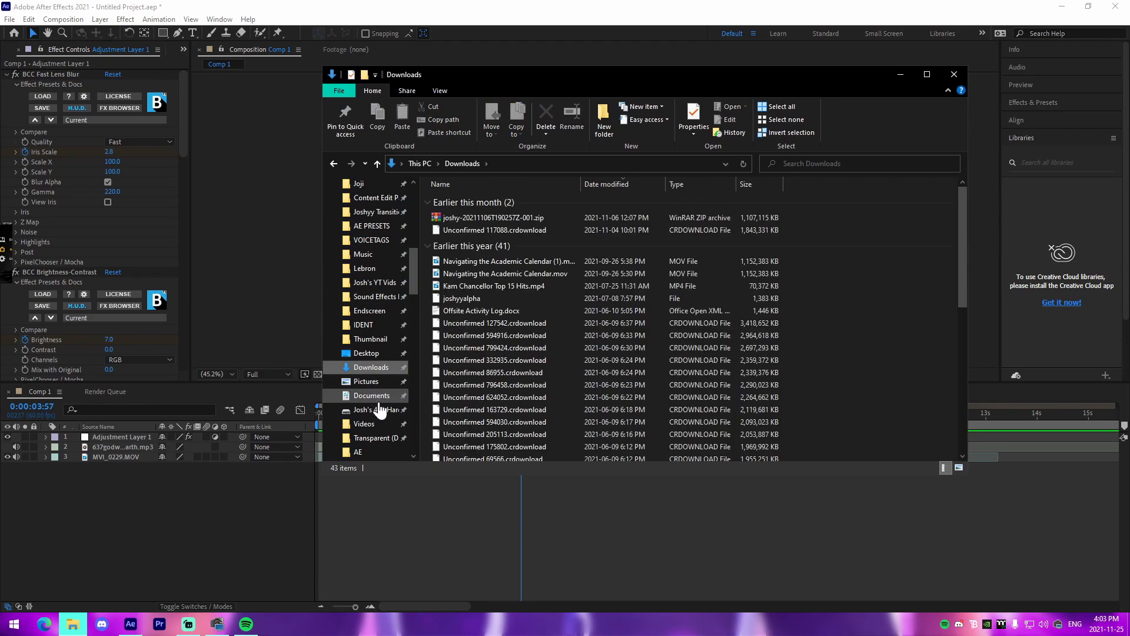
{"action": "left_click", "coordinate": [373, 395]}
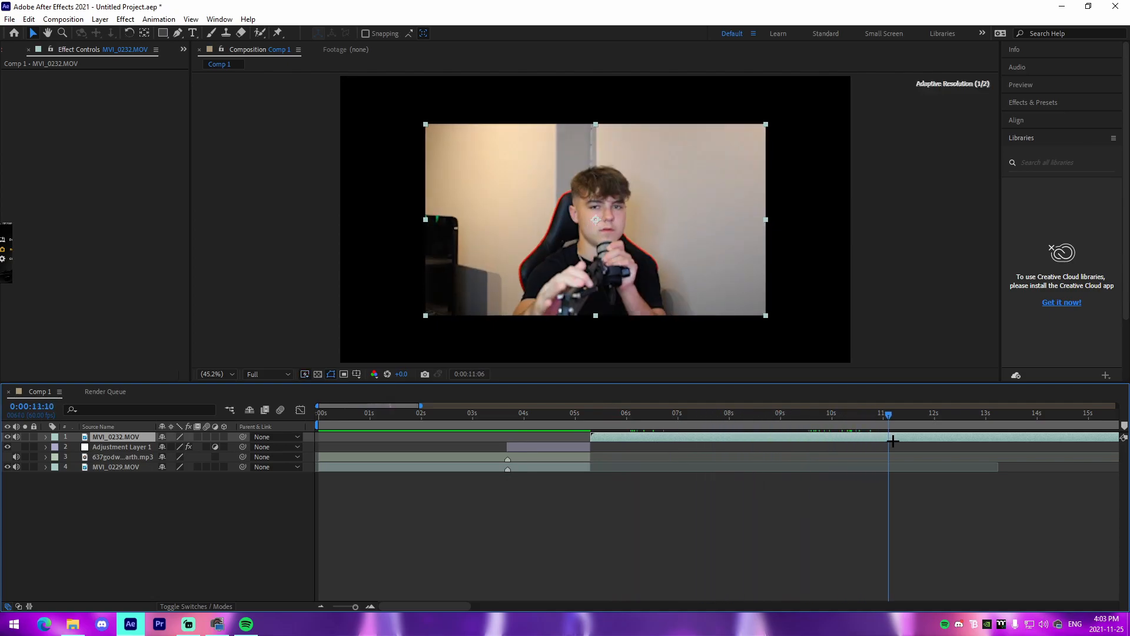
- Slide the MVI_0232.MOV layer earlier and add Adjustment Layer 2 above everything
{"action": "left_click", "coordinate": [589, 413]}
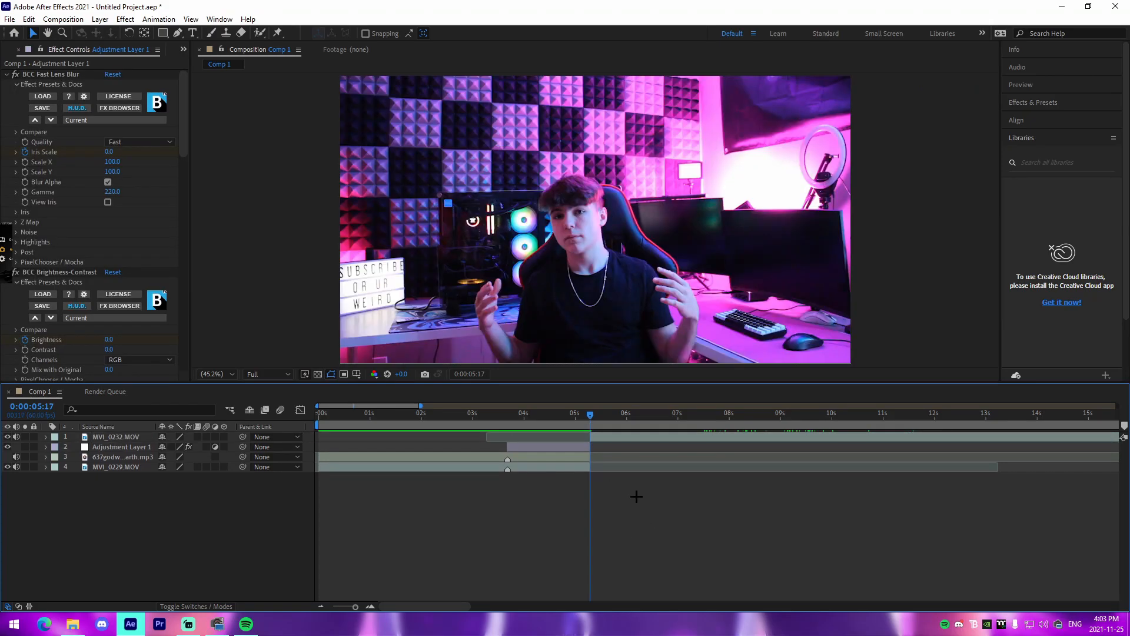
{"action": "left_click", "coordinate": [758, 413]}
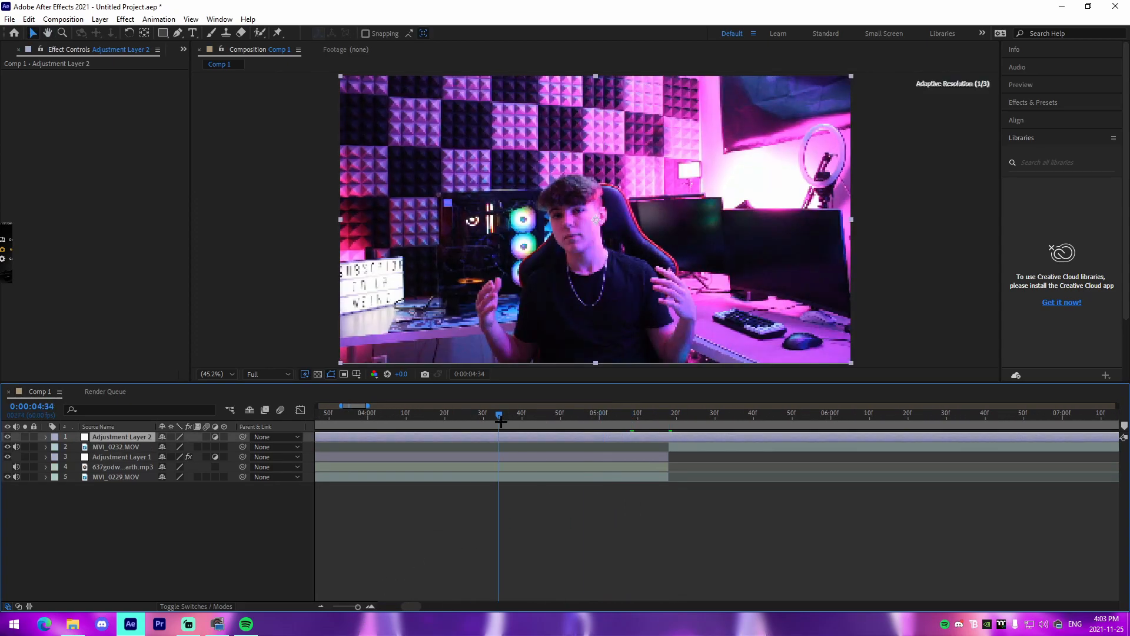
- Trim Adjustment Layer 2 around the 0:00:05:18 cut and apply the JoshyyZoomOutRotate.ffx preset
{"action": "left_click", "coordinate": [122, 457]}
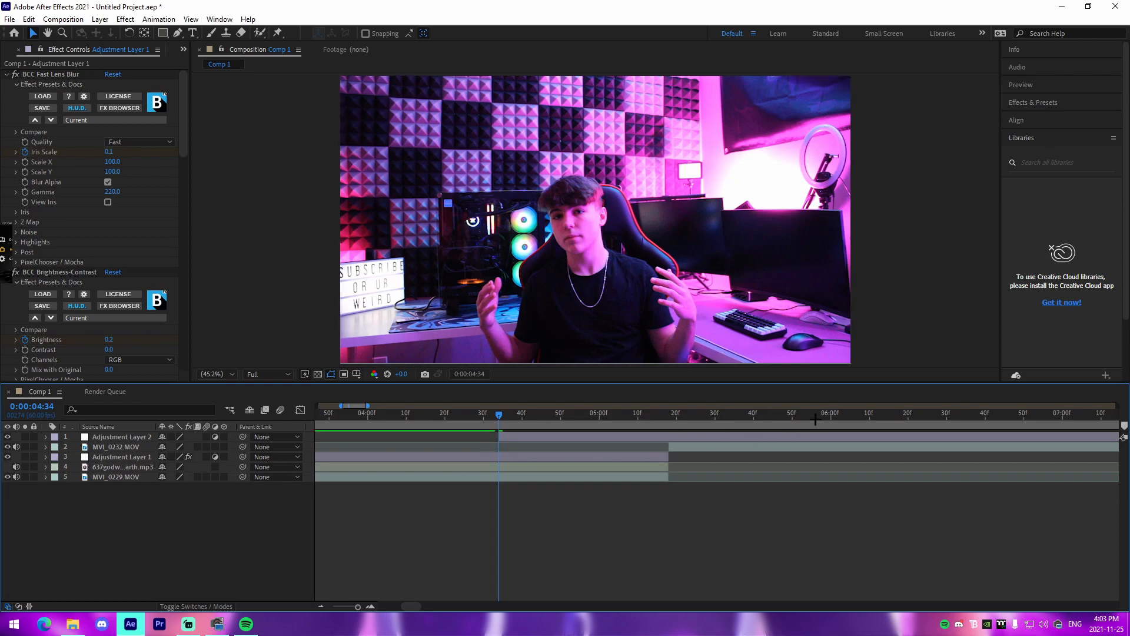
{"action": "left_click", "coordinate": [669, 414]}
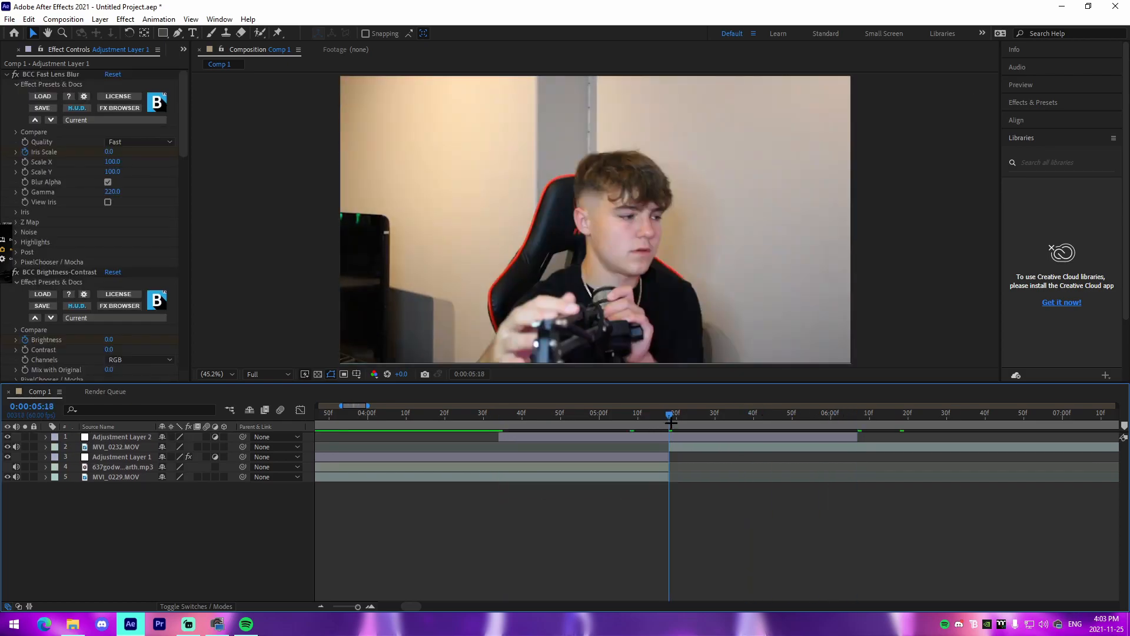
{"action": "left_click", "coordinate": [158, 19]}
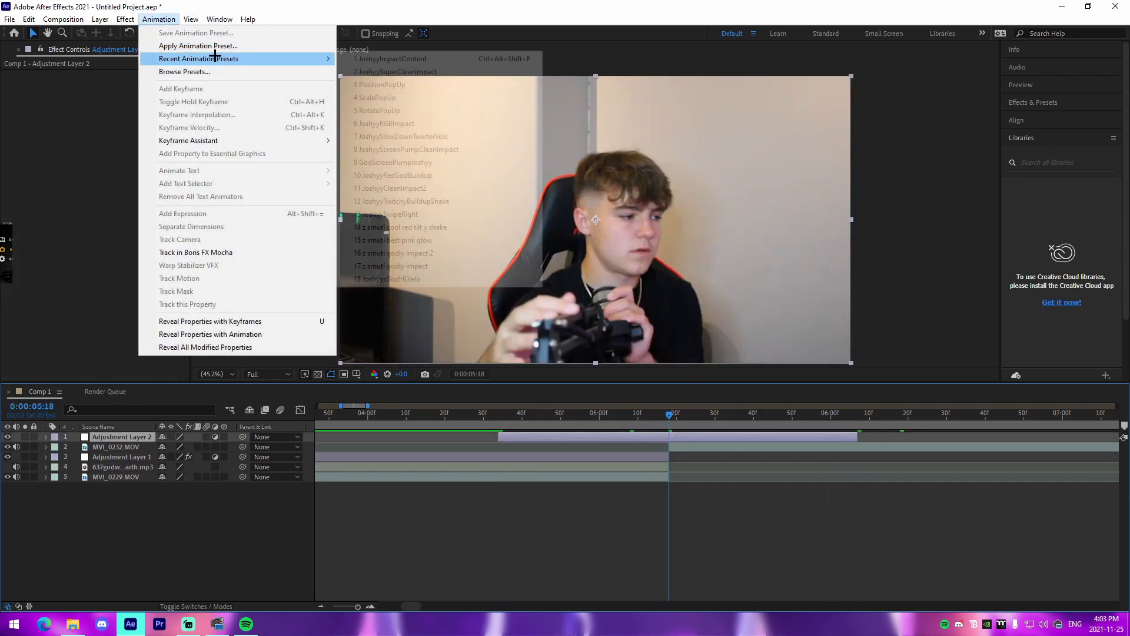
{"action": "left_click", "coordinate": [183, 71]}
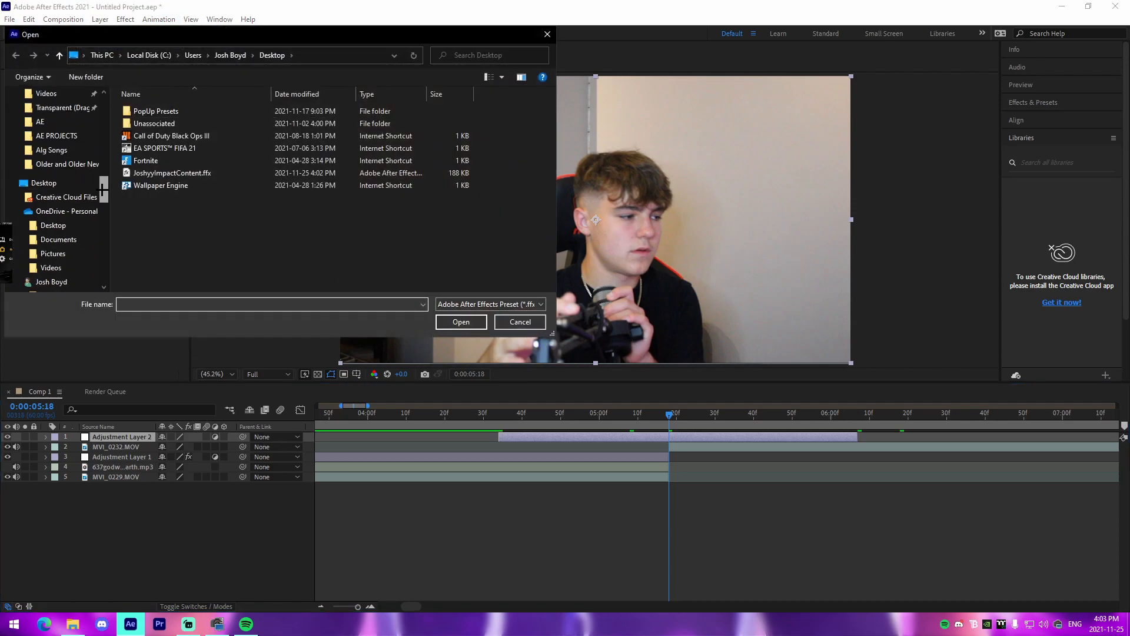
{"action": "scroll", "scroll_direction": "down", "scroll_amount": 3}
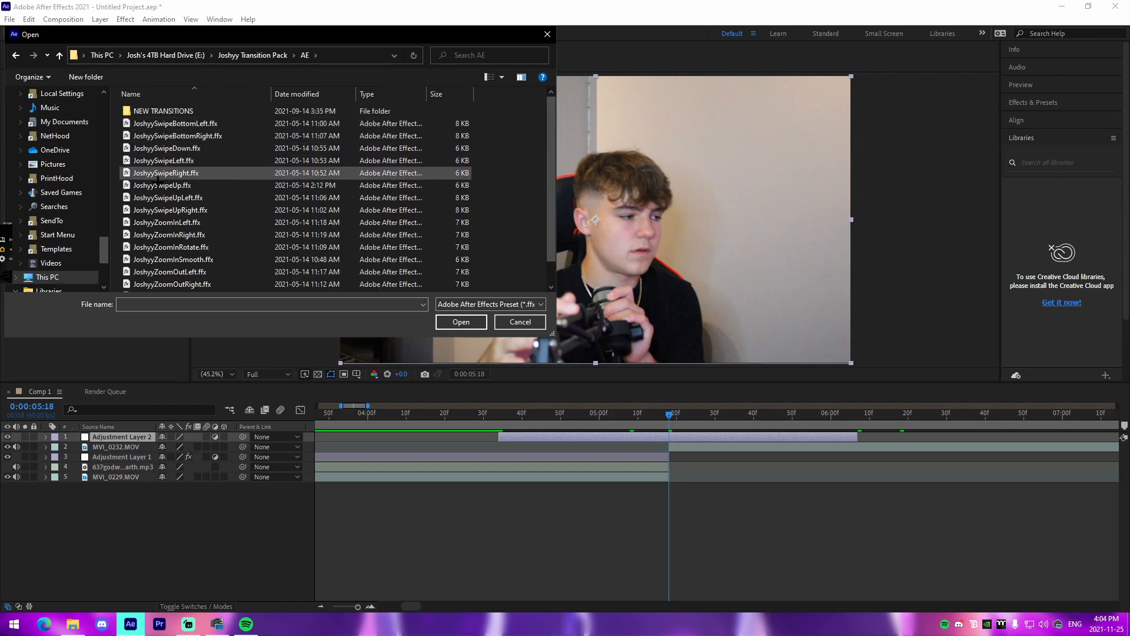
{"action": "left_click", "coordinate": [170, 209]}
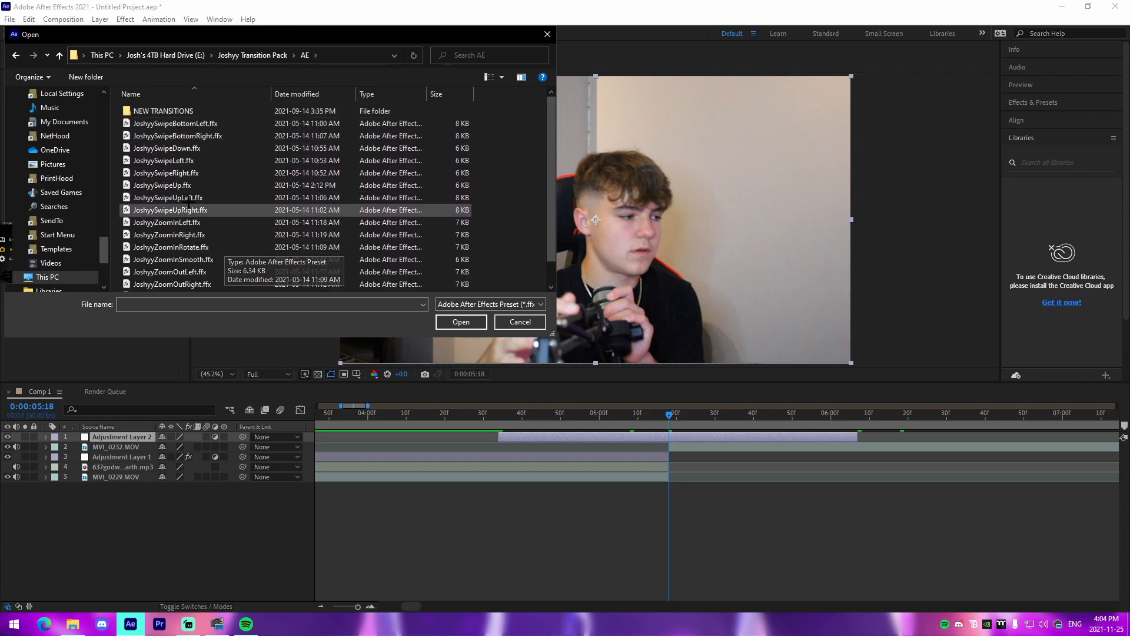
{"action": "left_click", "coordinate": [173, 272]}
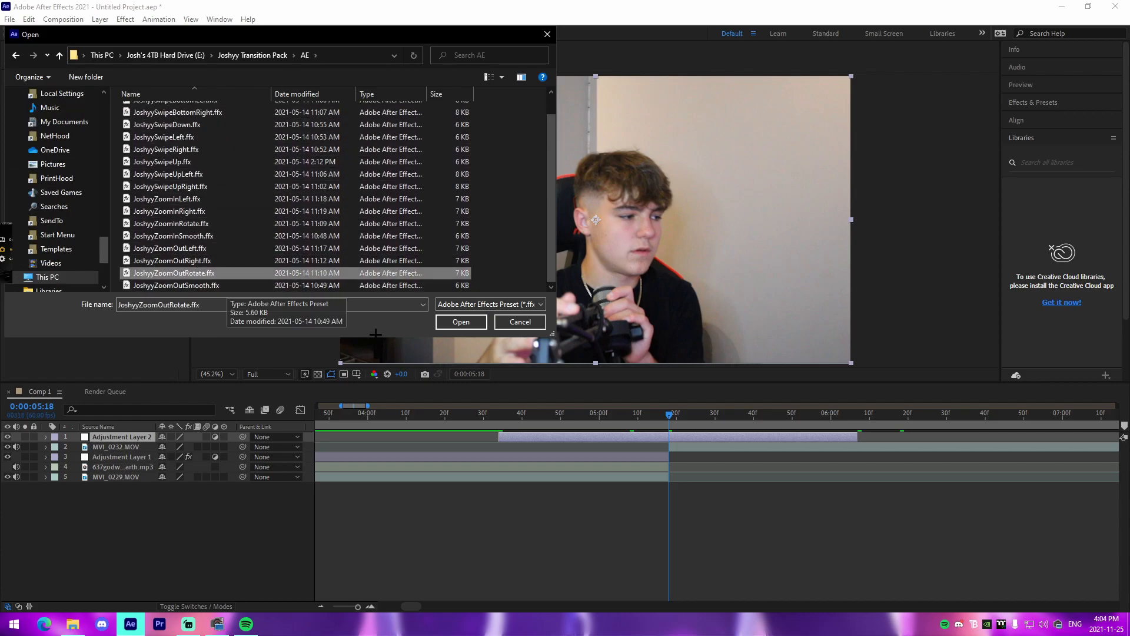
{"action": "left_click", "coordinate": [459, 322]}
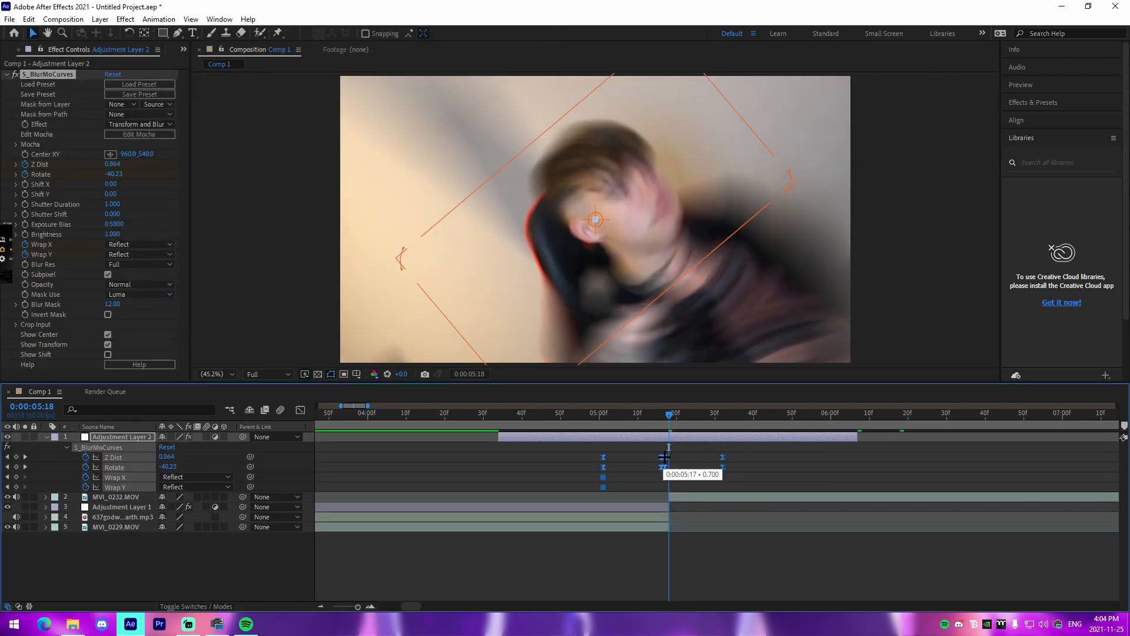
- Move the playhead to 0:00:05:02, just before the transition keyframes
{"action": "left_click", "coordinate": [559, 412]}
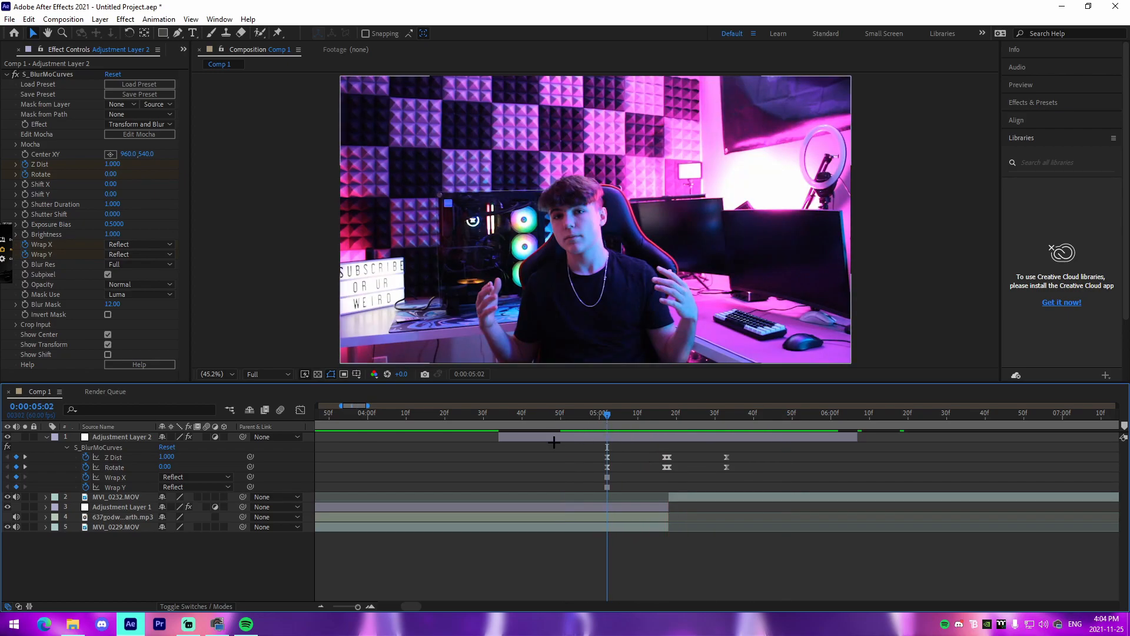
{"action": "mouse_move", "coordinate": [572, 451]}
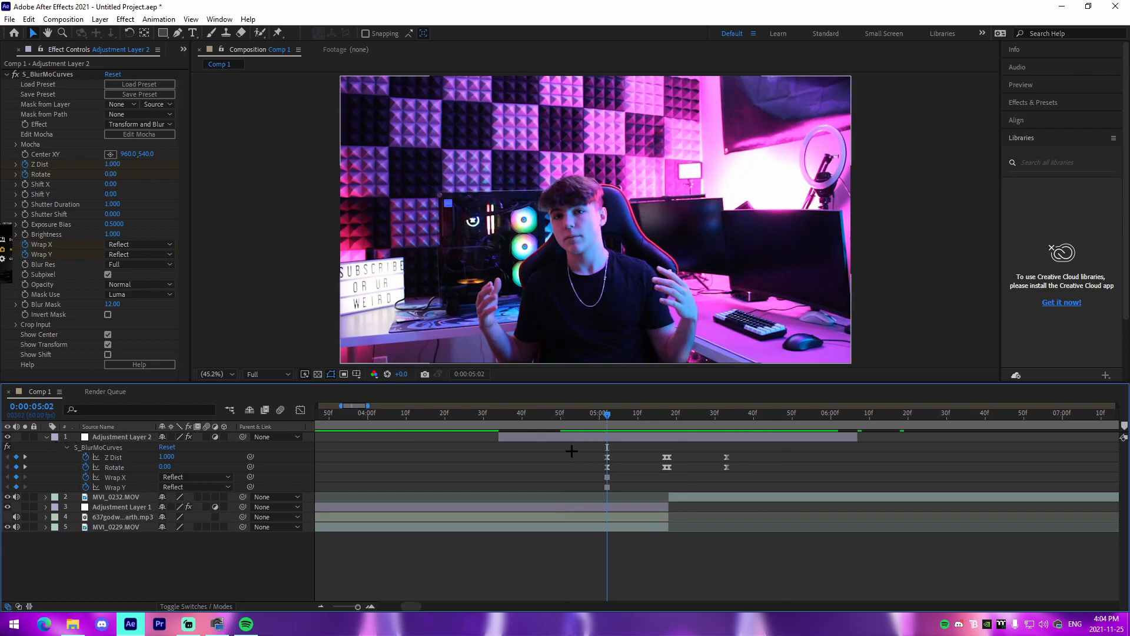
{"action": "mouse_move", "coordinate": [595, 469]}
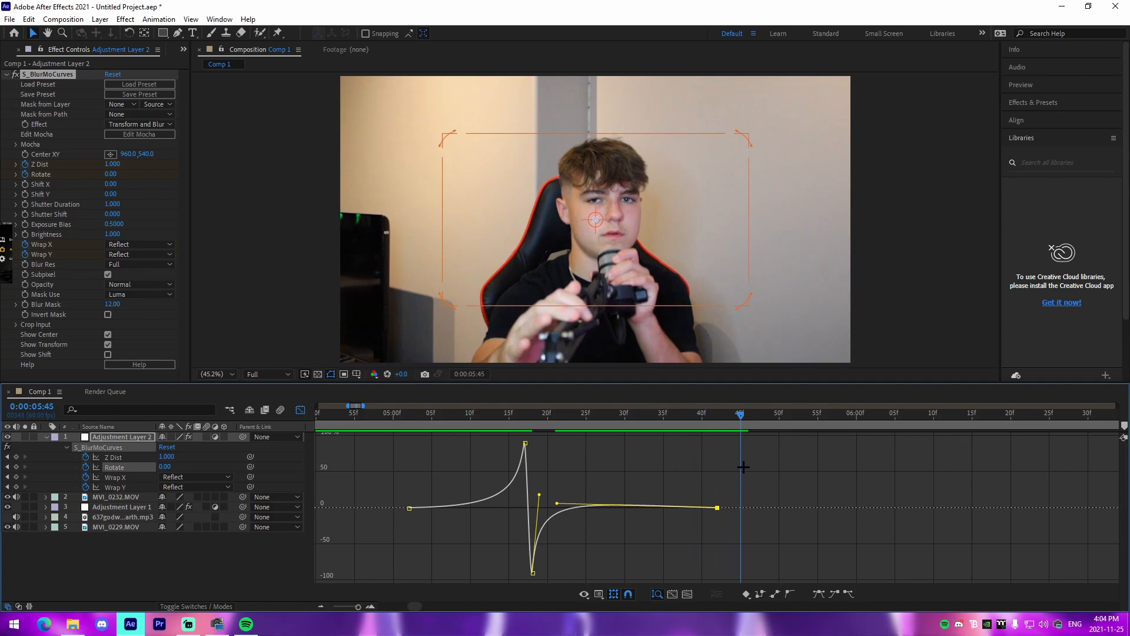
- Drag the Rotate curve handles for a longer ease-out and slight overshoot, checking the settle
{"action": "left_click_drag", "start_coordinate": [717, 507], "coordinate": [829, 507]}
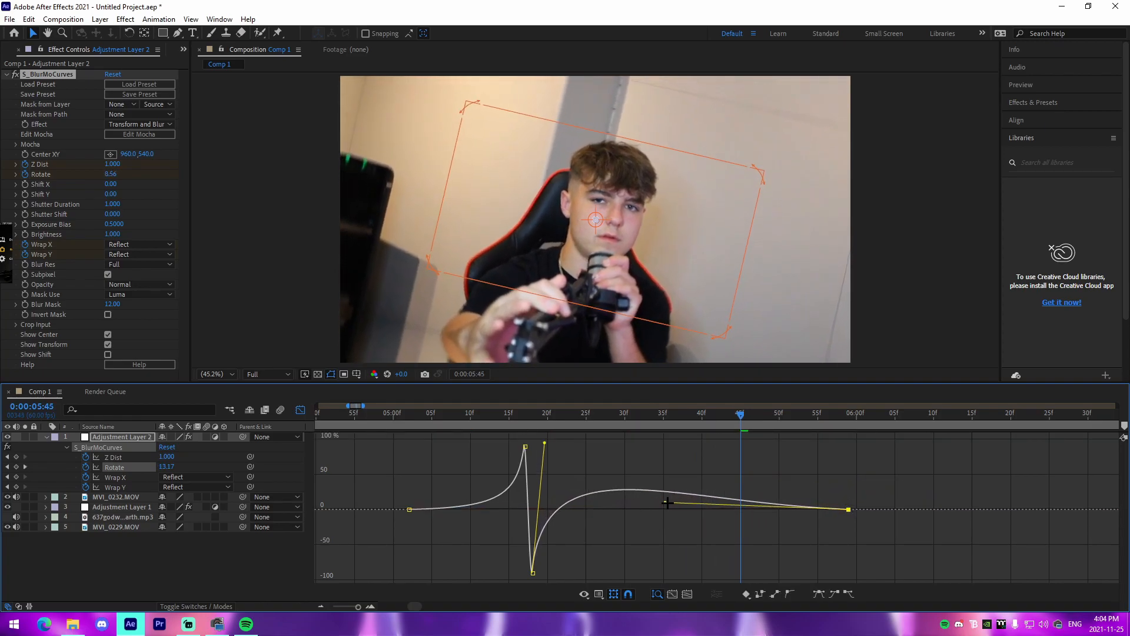
{"action": "left_click_drag", "start_coordinate": [667, 502], "coordinate": [685, 521]}
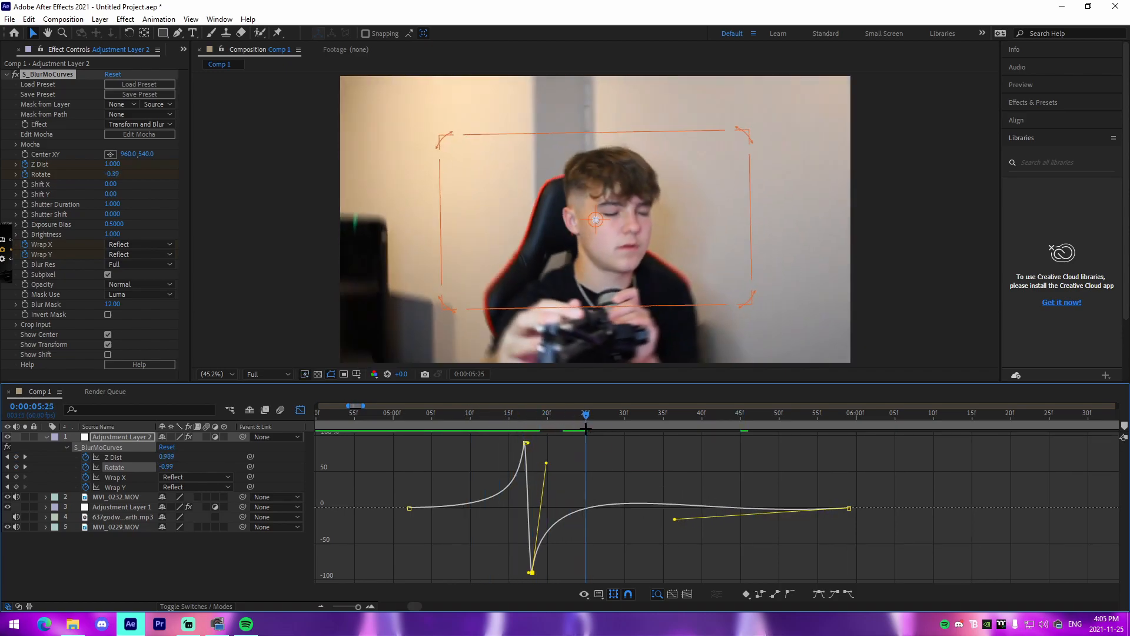
{"action": "left_click", "coordinate": [886, 412]}
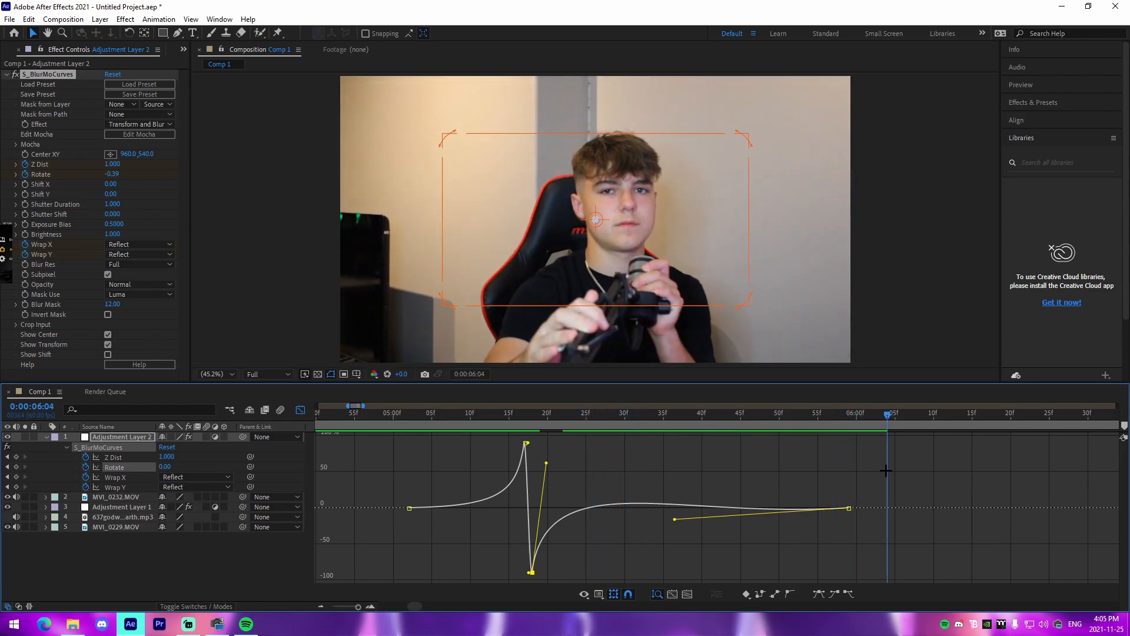
{"action": "left_click", "coordinate": [386, 412]}
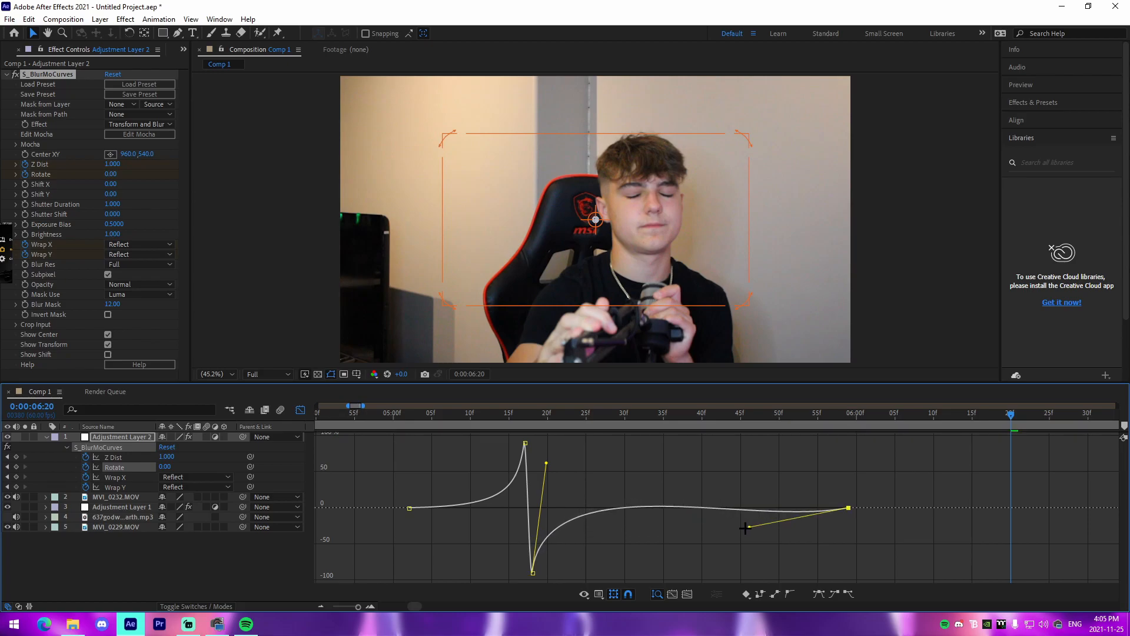
{"action": "left_click_drag", "start_coordinate": [744, 529], "coordinate": [638, 512]}
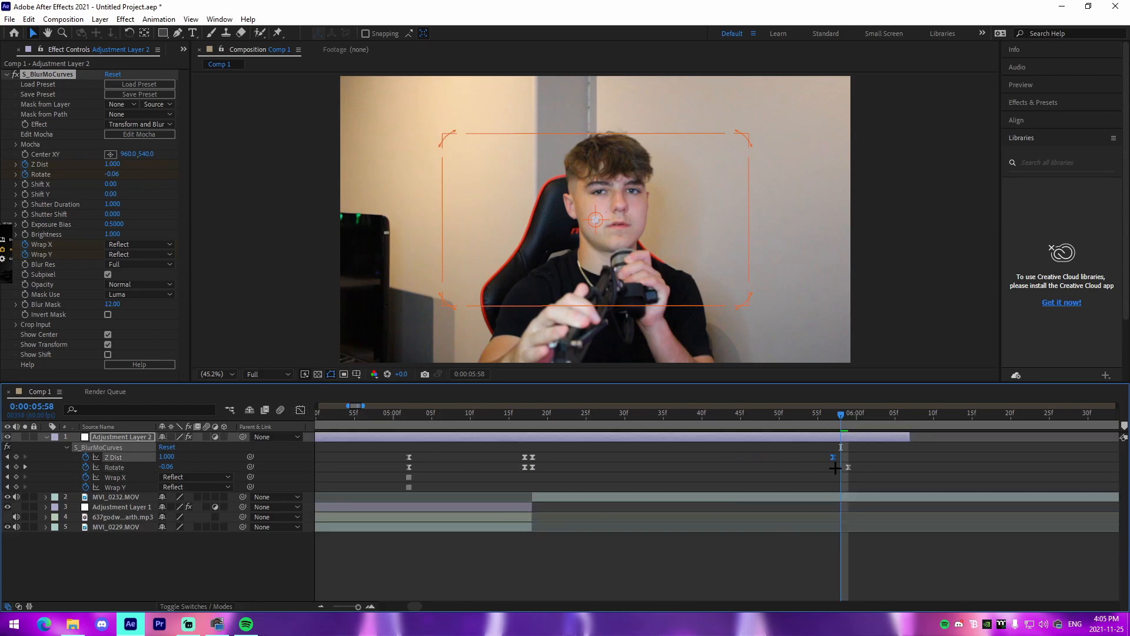
- Ease out the Z Dist zoom curve longer, moving its last keyframe past 0:00:06:00
{"action": "left_click", "coordinate": [301, 410]}
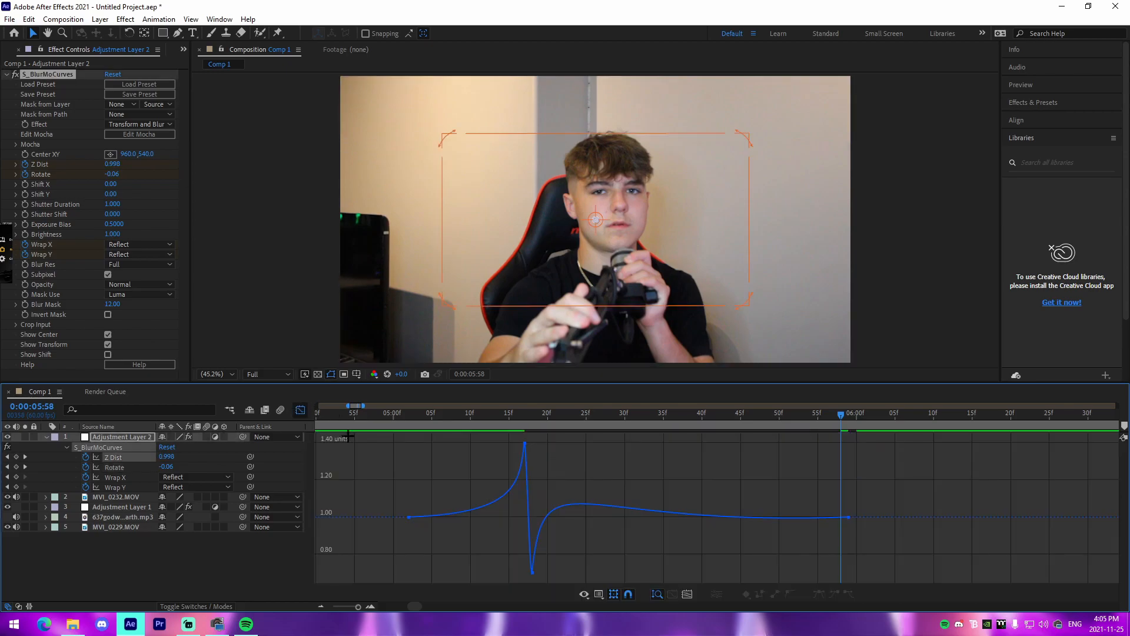
{"action": "left_click", "coordinate": [526, 443]}
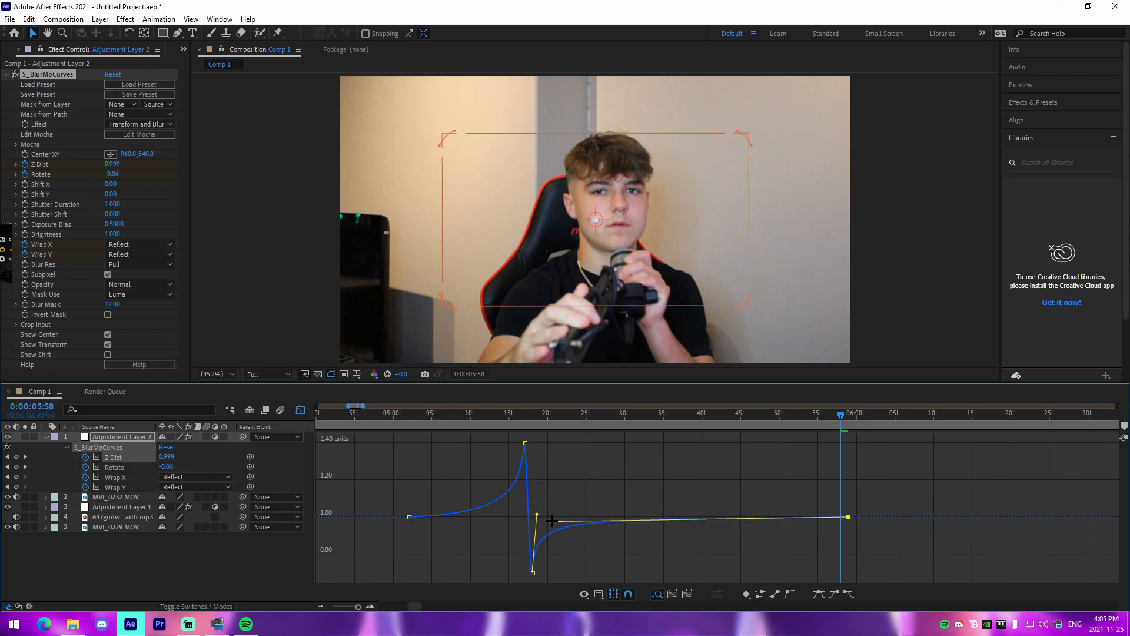
{"action": "left_click", "coordinate": [377, 413]}
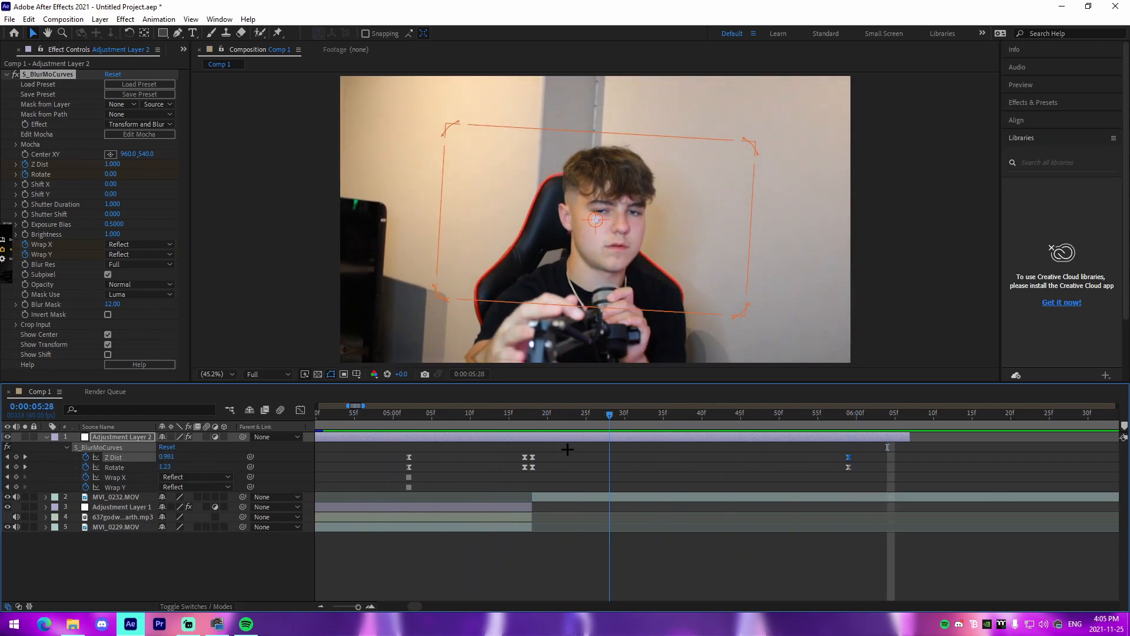
{"action": "left_click", "coordinate": [353, 412]}
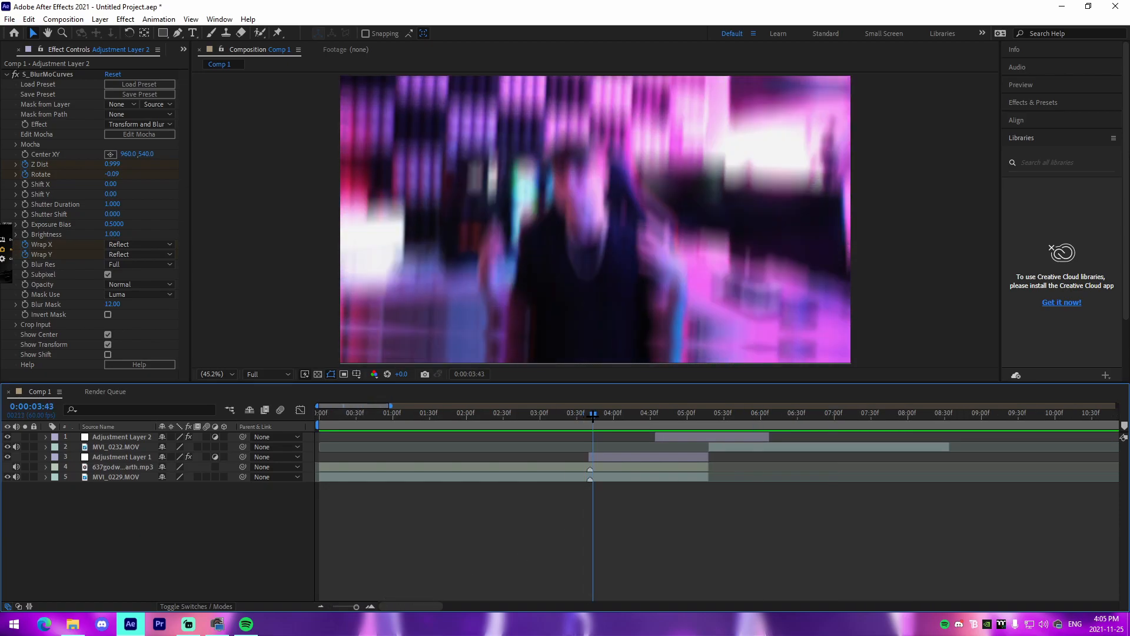
{"action": "left_click", "coordinate": [590, 412]}
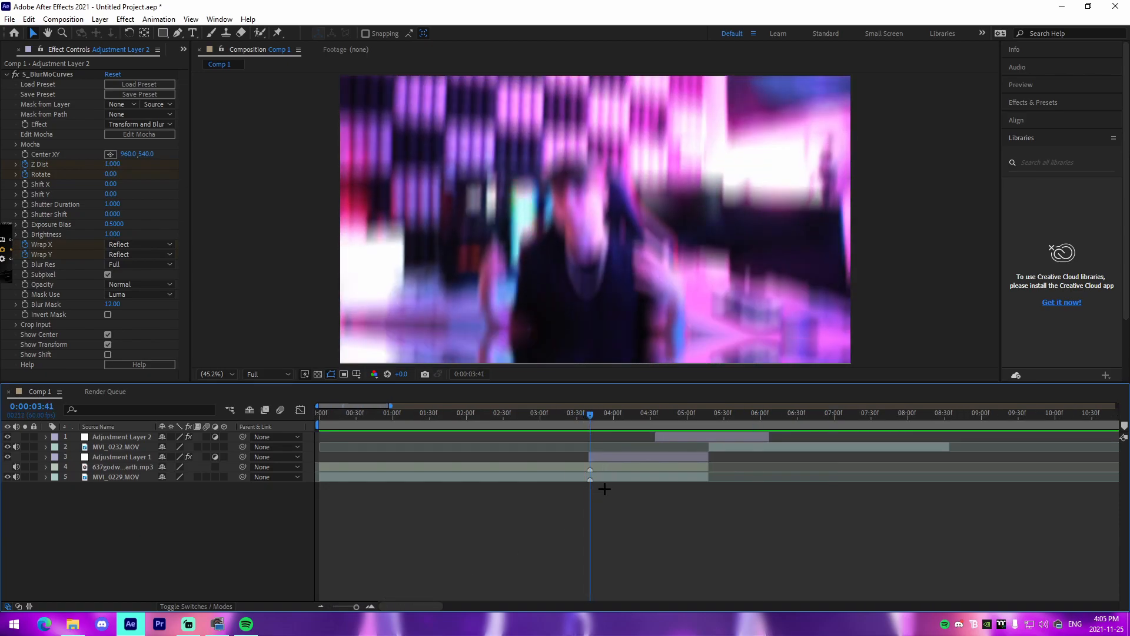